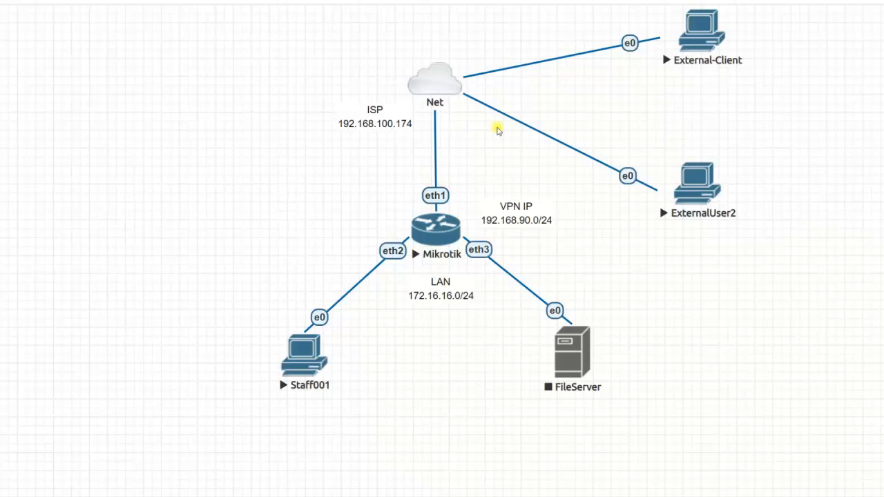
pyautogui.moveTo(533, 62)
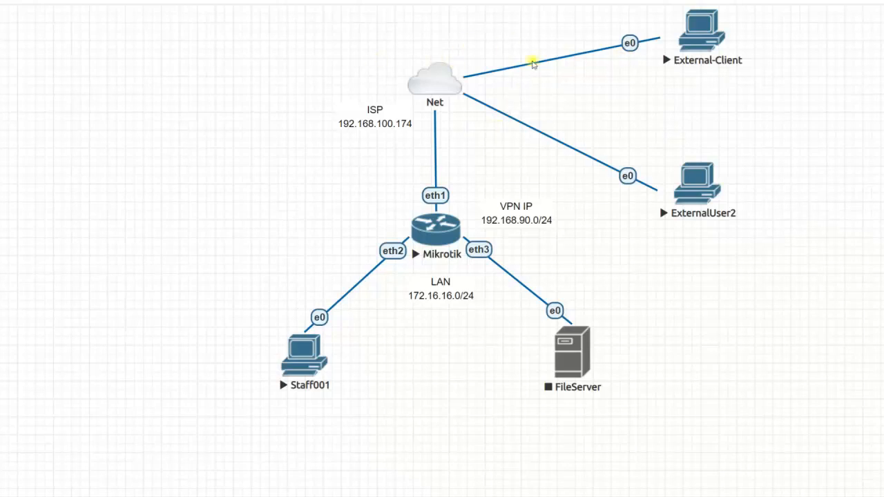
pyautogui.moveTo(342, 136)
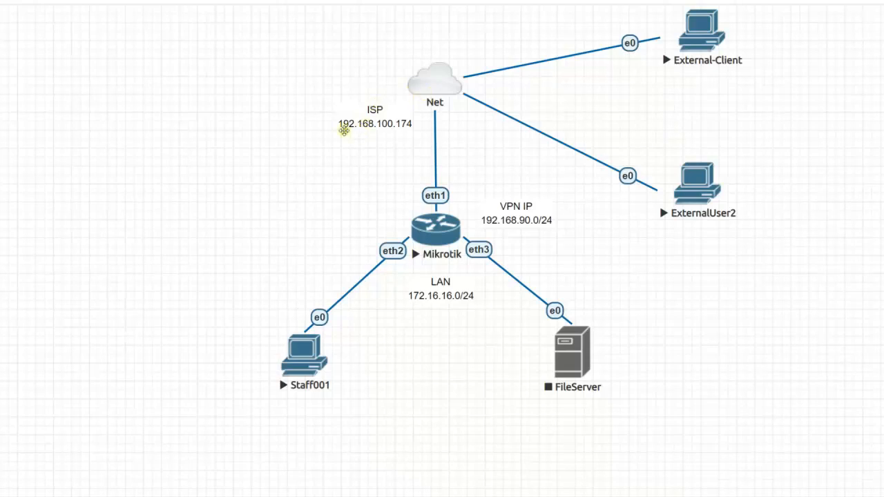
pyautogui.moveTo(436, 94)
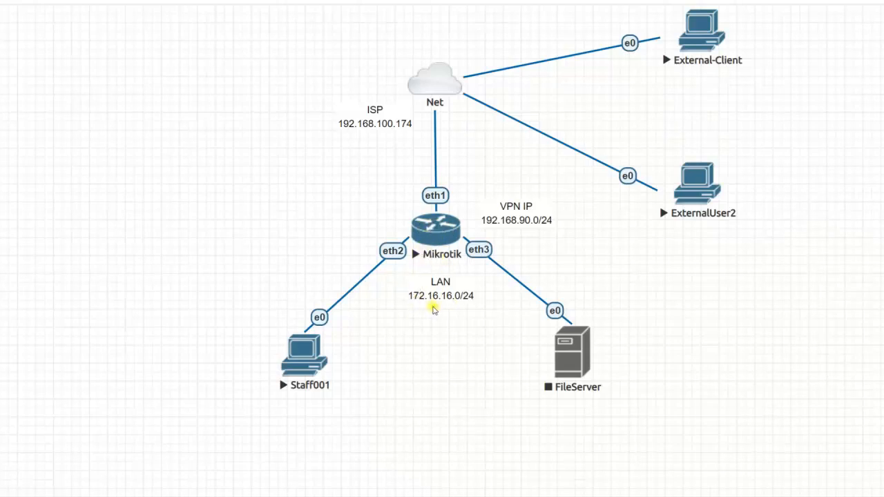
pyautogui.moveTo(447, 220)
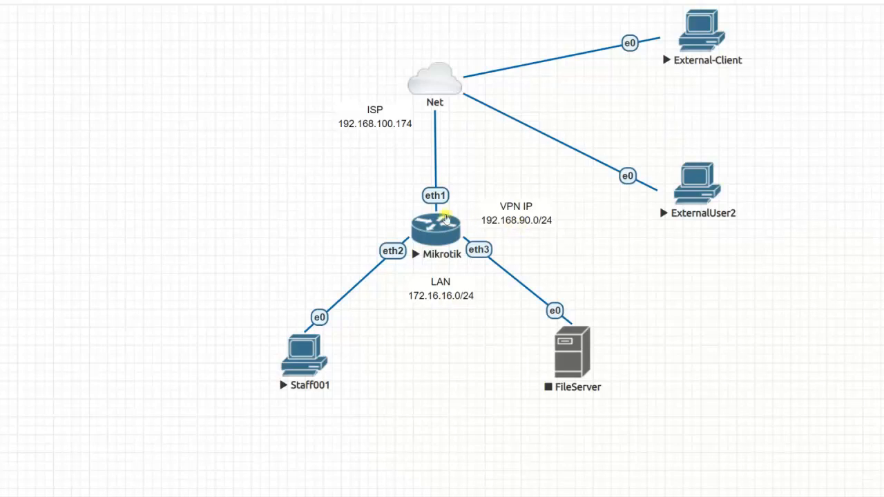
pyautogui.moveTo(721, 35)
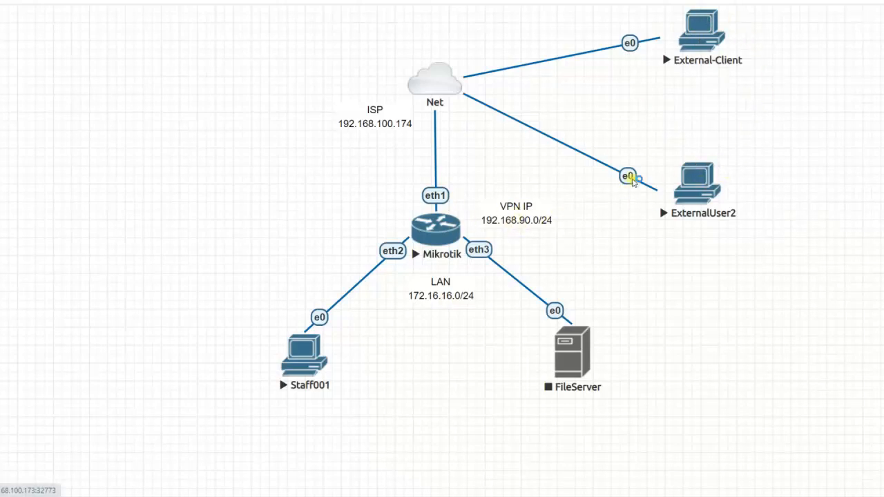
pyautogui.moveTo(425, 309)
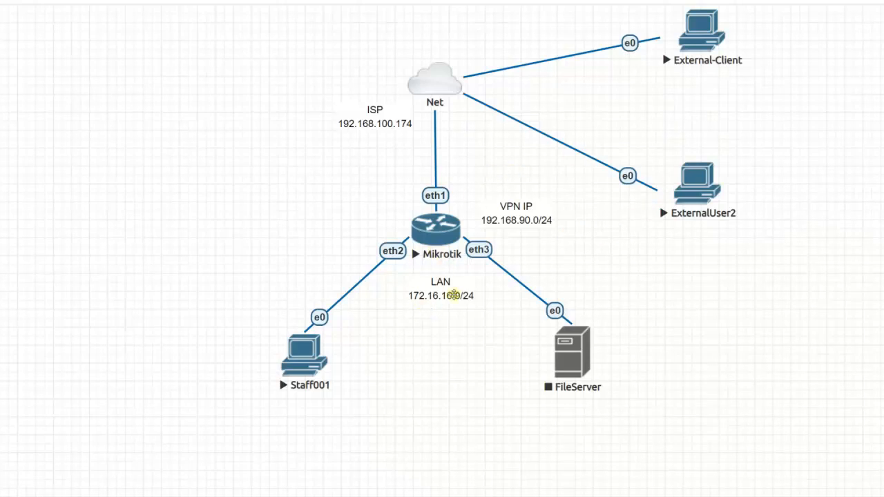
pyautogui.moveTo(481, 340)
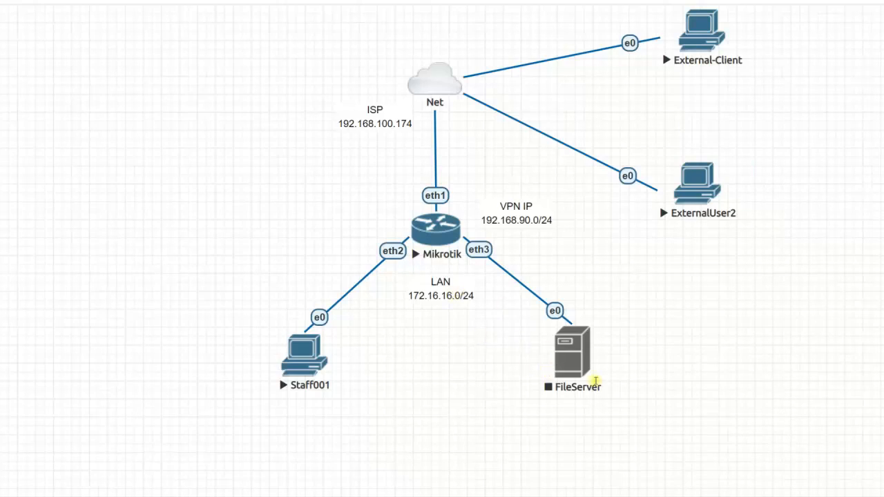
pyautogui.moveTo(674, 259)
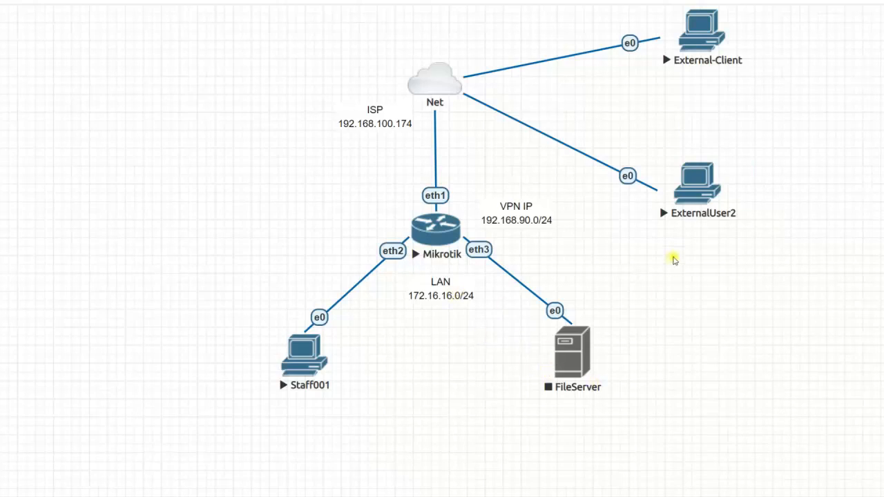
pyautogui.moveTo(687, 242)
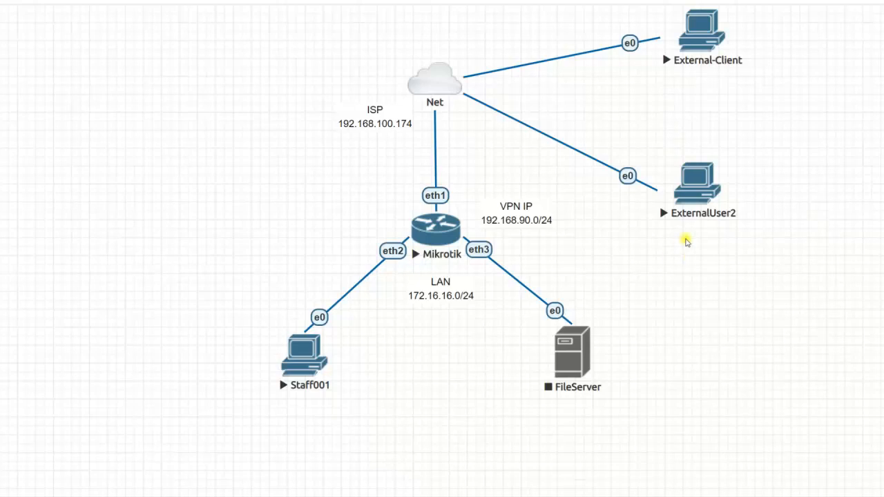
pyautogui.moveTo(503, 220)
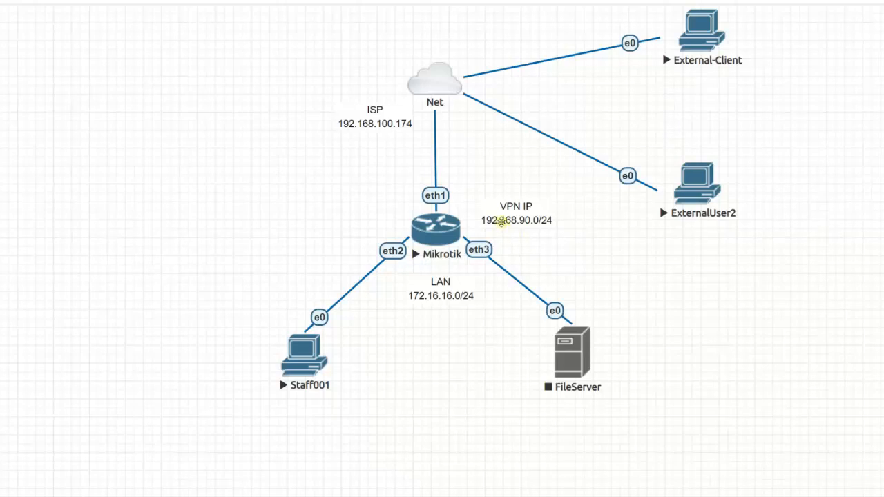
pyautogui.moveTo(515, 233)
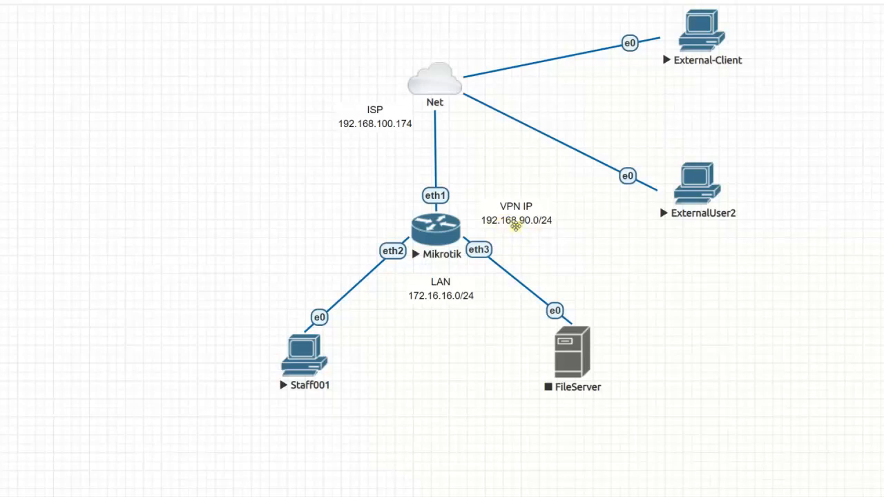
pyautogui.moveTo(569, 256)
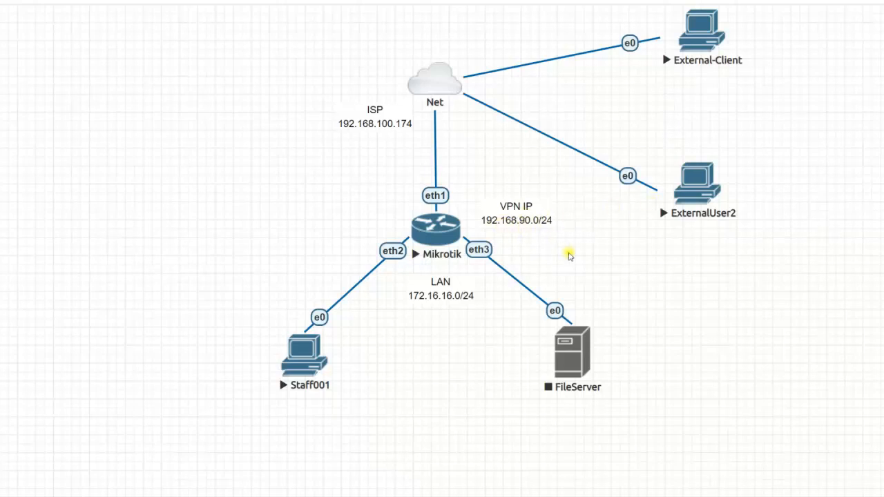
pyautogui.moveTo(431, 384)
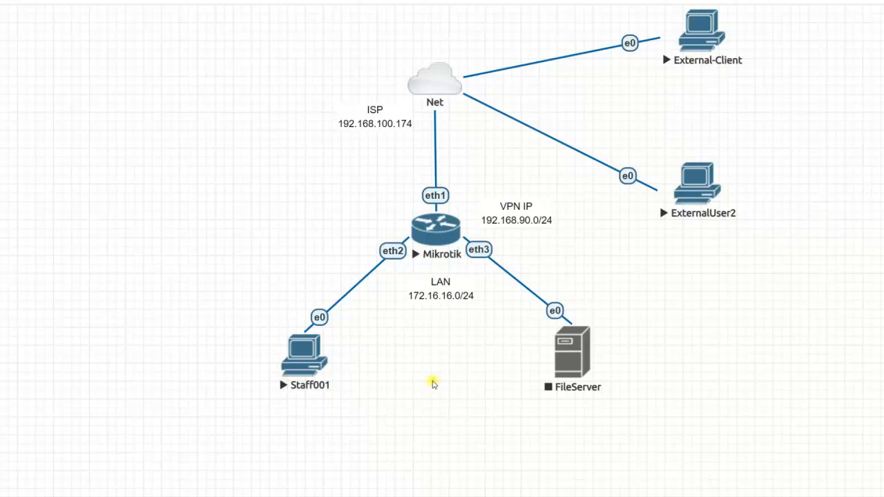
pyautogui.moveTo(132, 227)
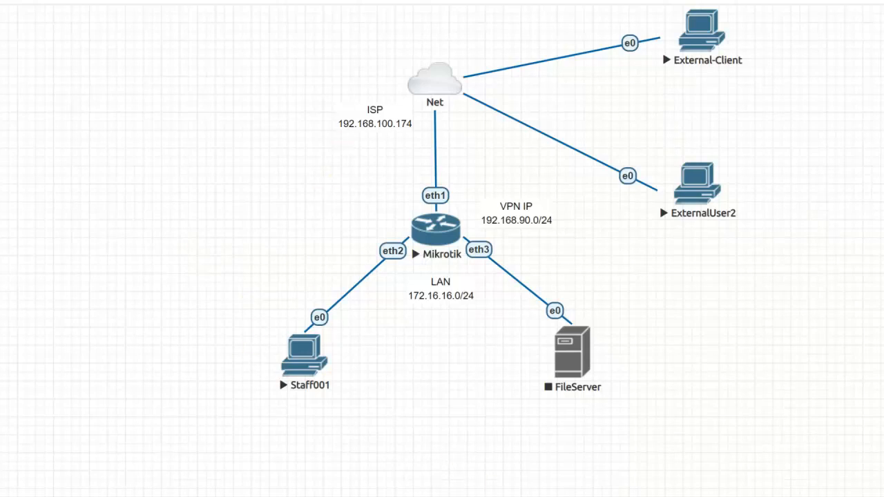
# Step: Bring up the Staff001 Windows VM console from the topology
pyautogui.click(305, 356)
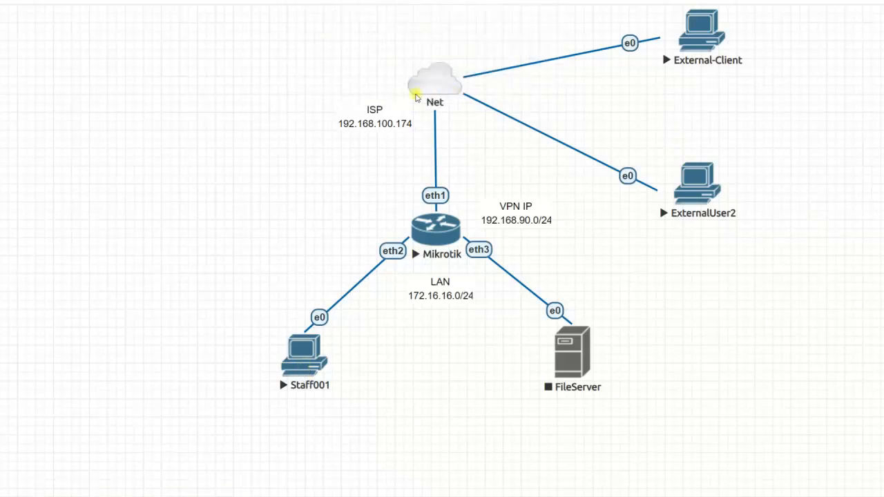
pyautogui.moveTo(350, 386)
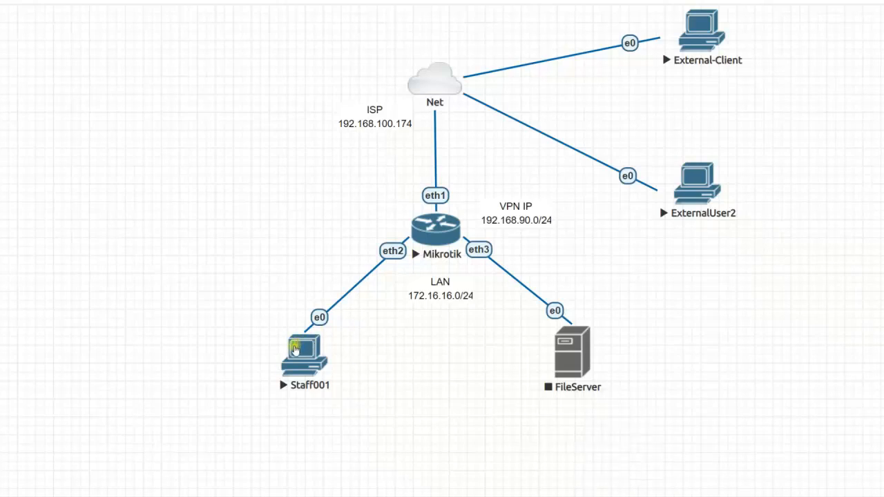
pyautogui.doubleClick(304, 356)
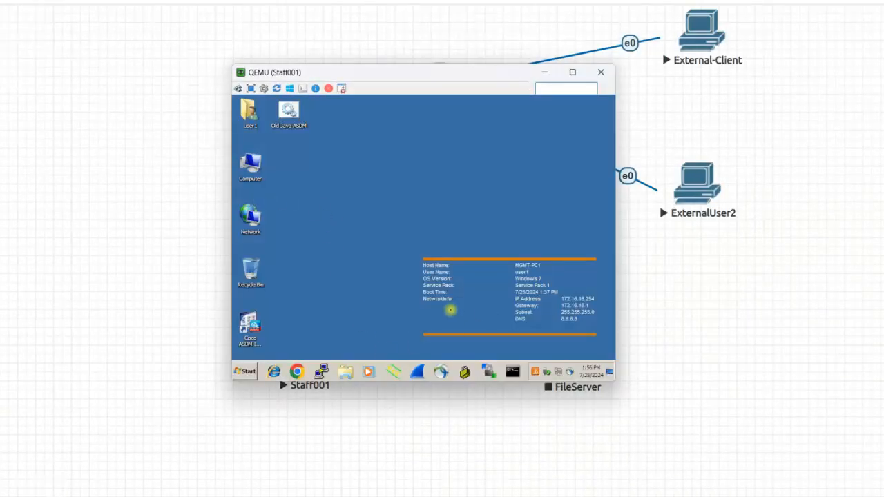
pyautogui.moveTo(573, 285)
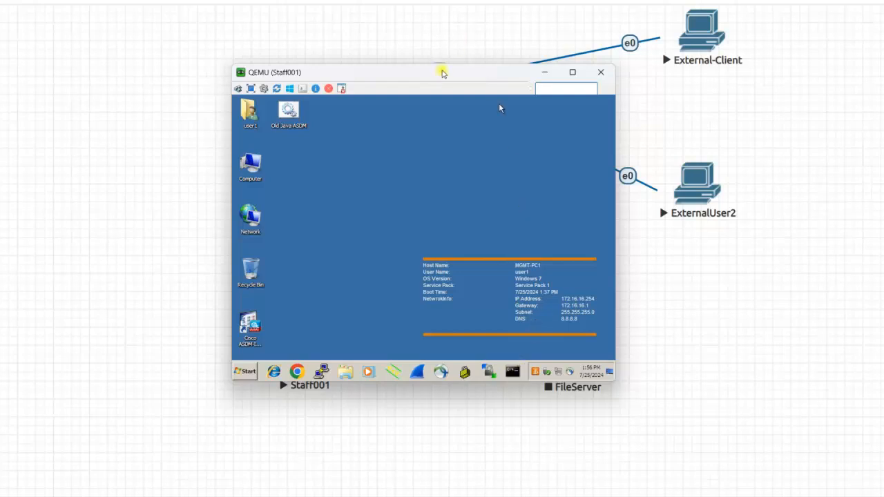
pyautogui.moveTo(441, 72); pyautogui.dragTo(290, 72)
pyautogui.write('ping g')
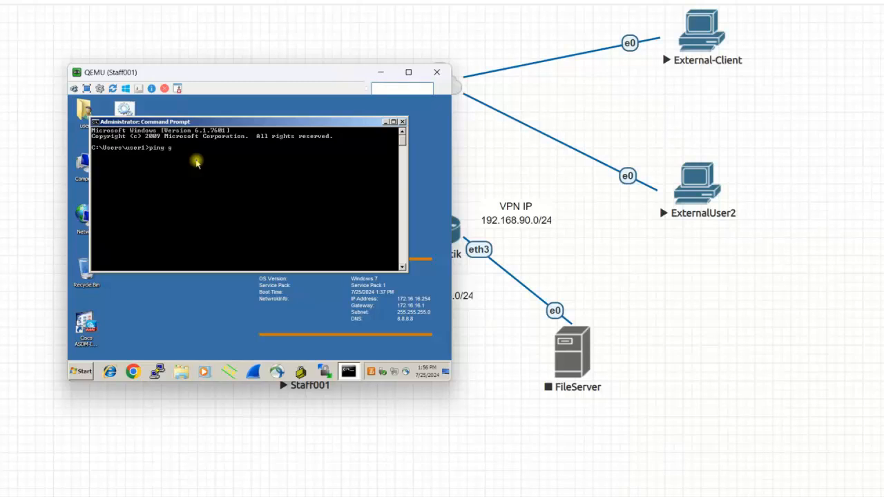
# Step: Ping google.com from Staff001, see replies with 0% loss, and close the console
pyautogui.write('oogle.com')
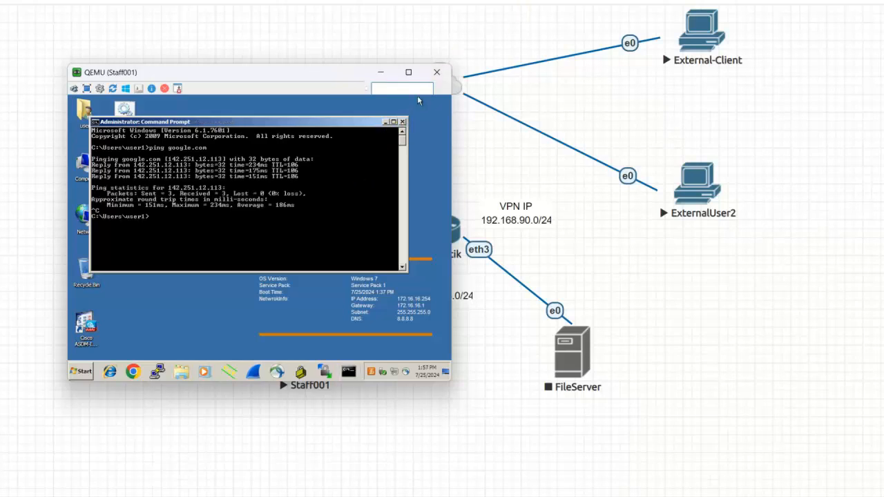
pyautogui.click(436, 72)
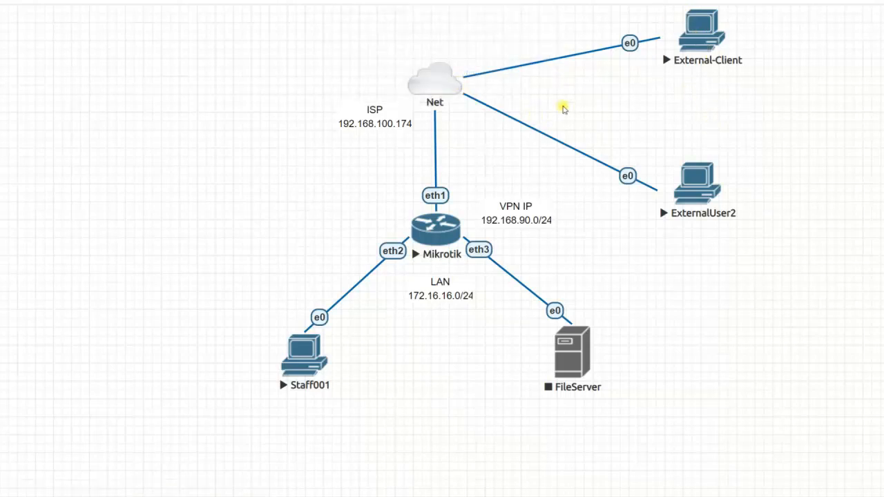
pyautogui.moveTo(674, 284)
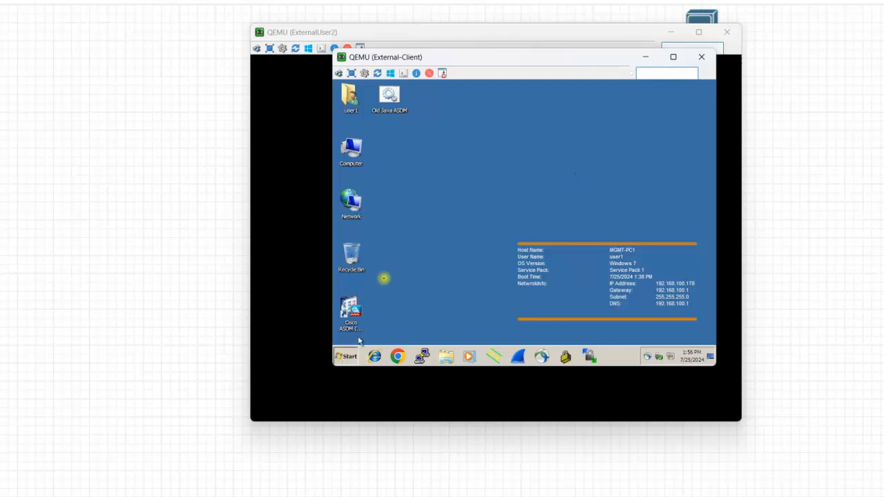
pyautogui.click(347, 356)
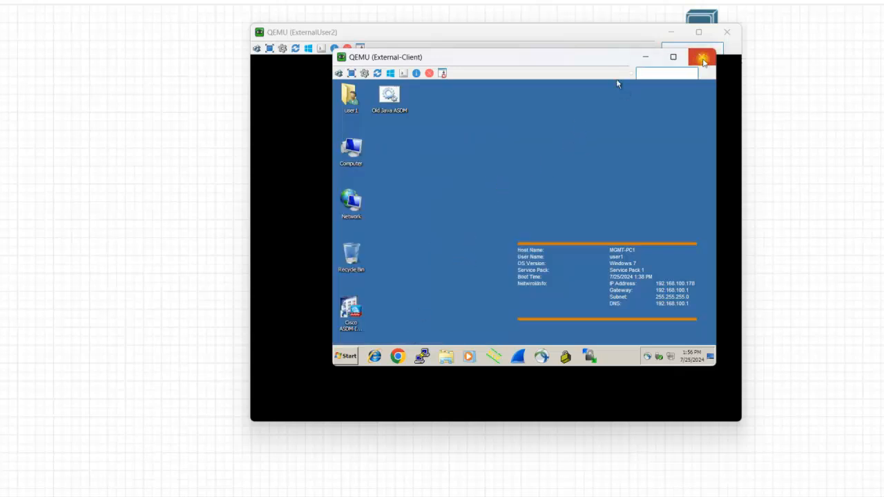
pyautogui.click(701, 57)
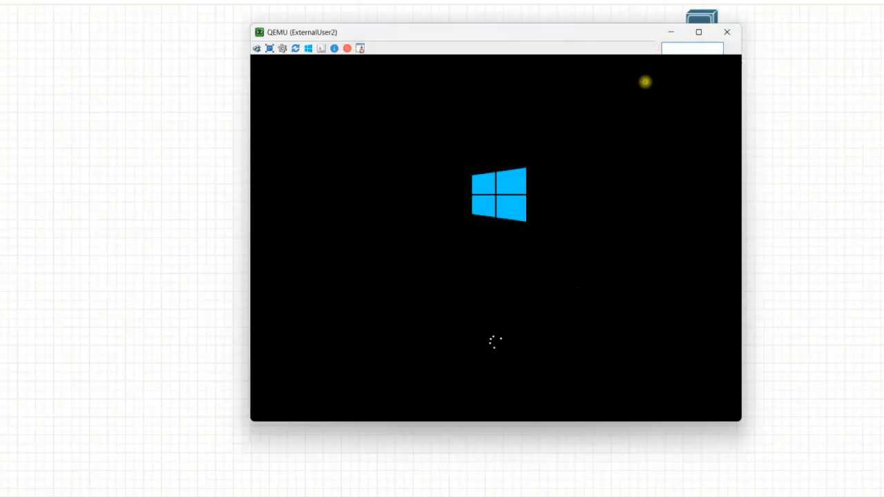
pyautogui.click(727, 32)
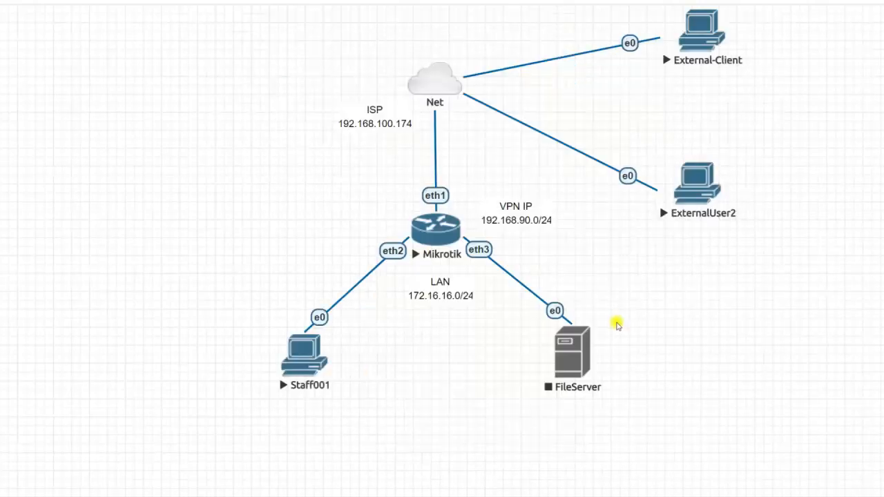
pyautogui.write('cmd')
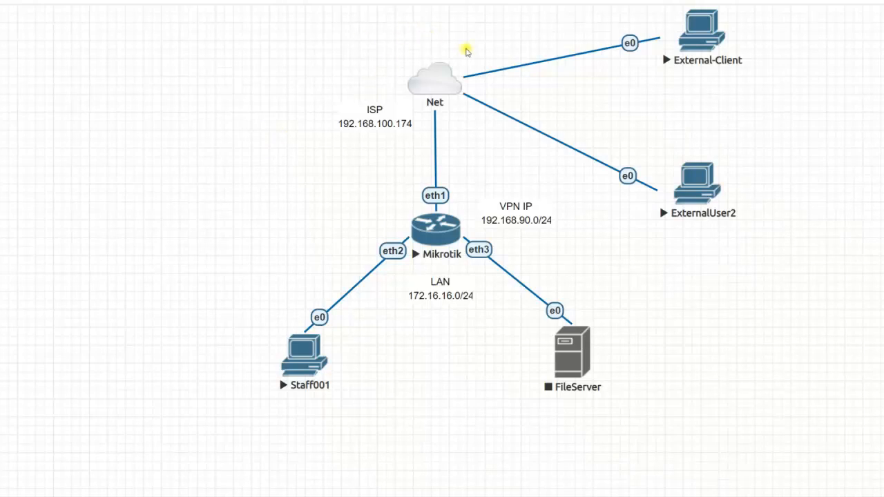
pyautogui.moveTo(669, 400)
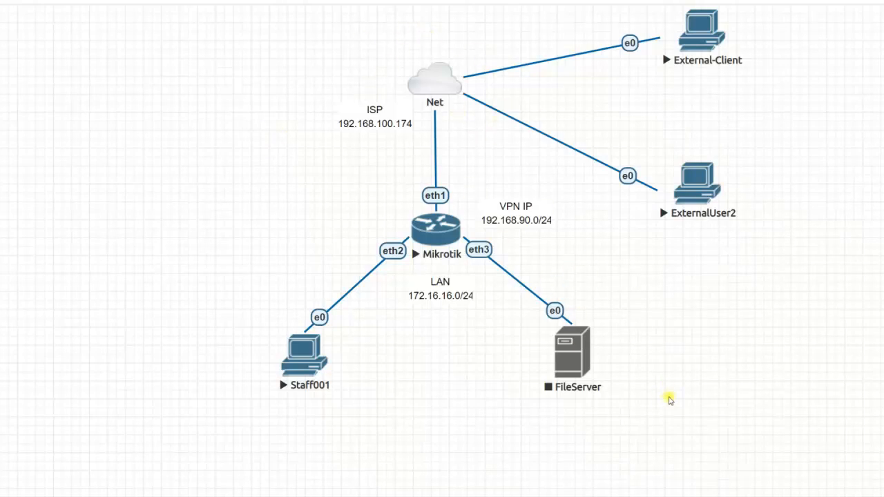
pyautogui.moveTo(619, 475)
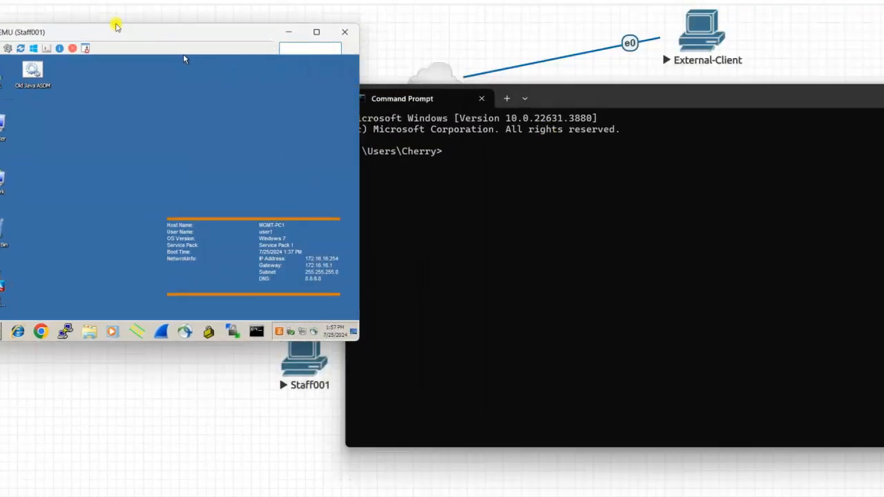
# Step: Ping 172.16.16.254 from the external client and observe every request timing out
pyautogui.write('pin')
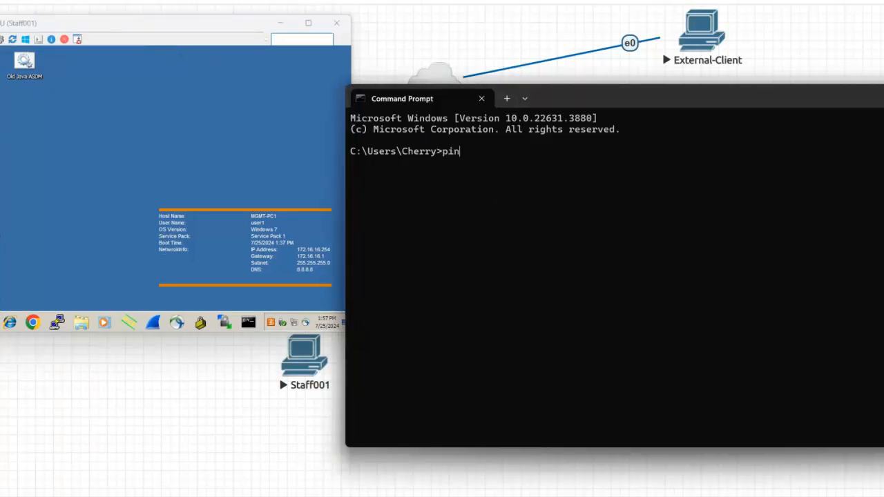
pyautogui.write('g 1')
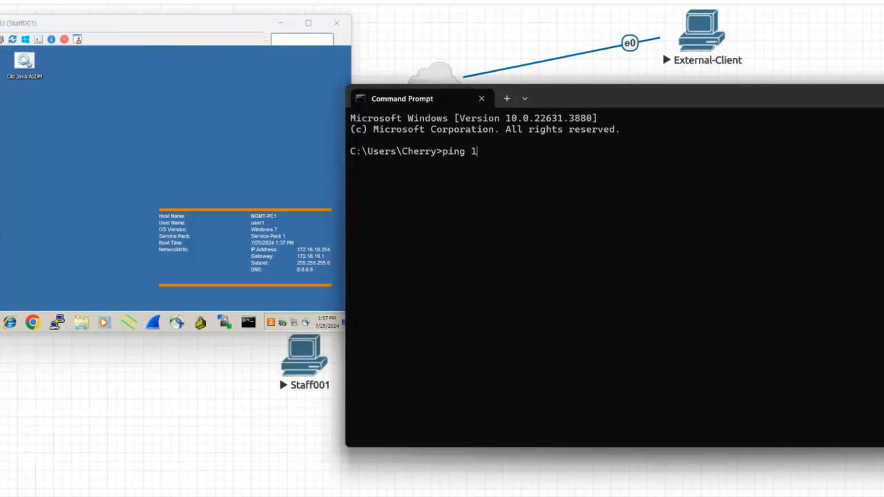
pyautogui.write('72.16')
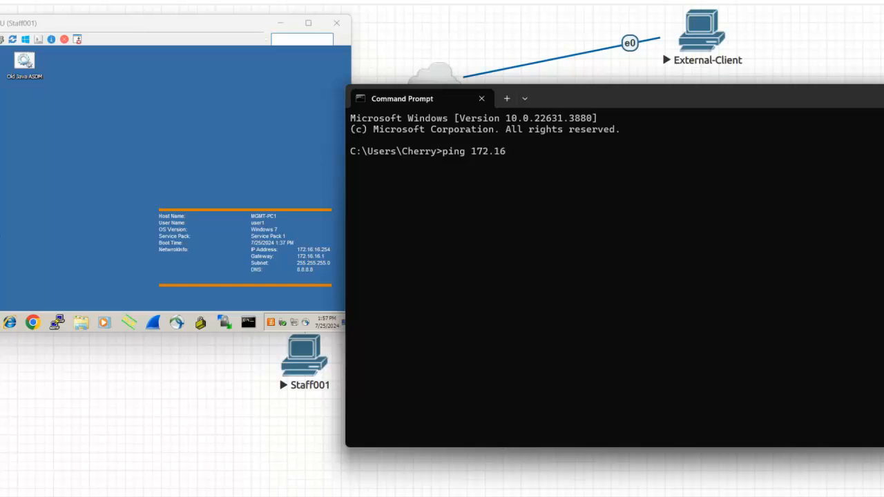
pyautogui.write('.16.')
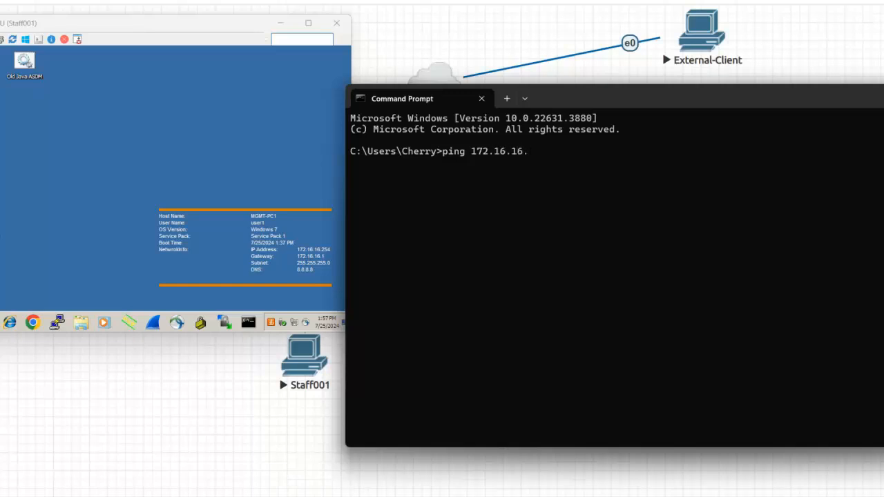
pyautogui.write('254')
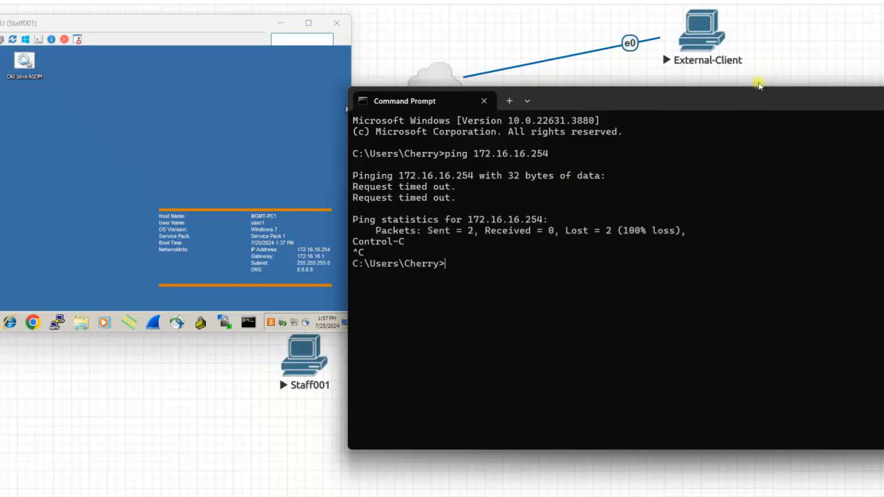
pyautogui.moveTo(610, 100); pyautogui.dragTo(428, 109)
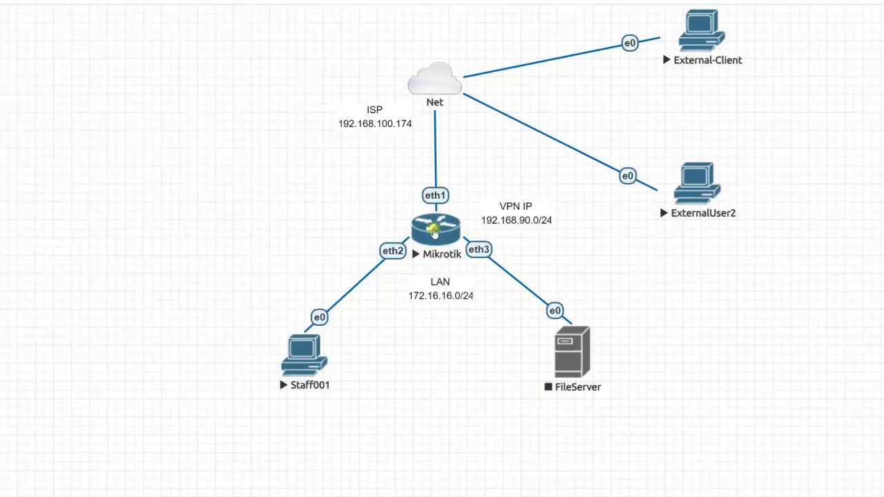
# Step: Open the router's WinBox session and show IP > Pool with dhcp_pool0 172.16.16.2-254
pyautogui.doubleClick(433, 228)
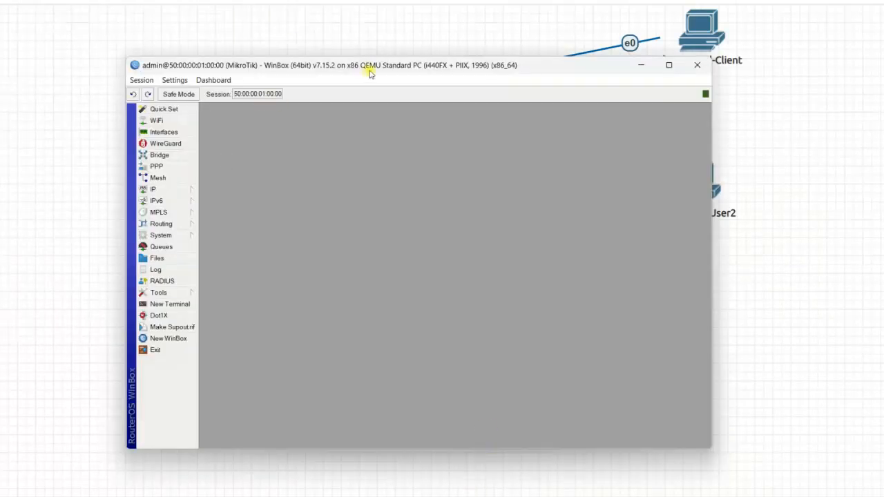
pyautogui.moveTo(370, 65); pyautogui.dragTo(345, 50)
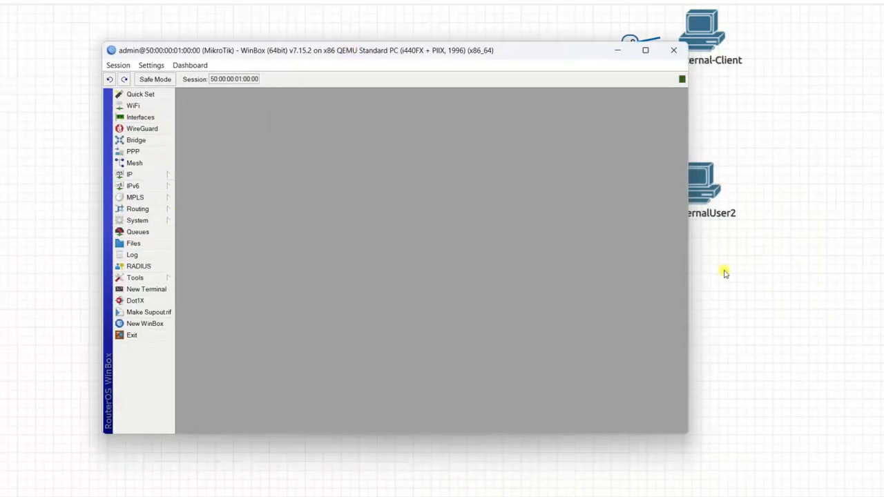
pyautogui.moveTo(722, 447)
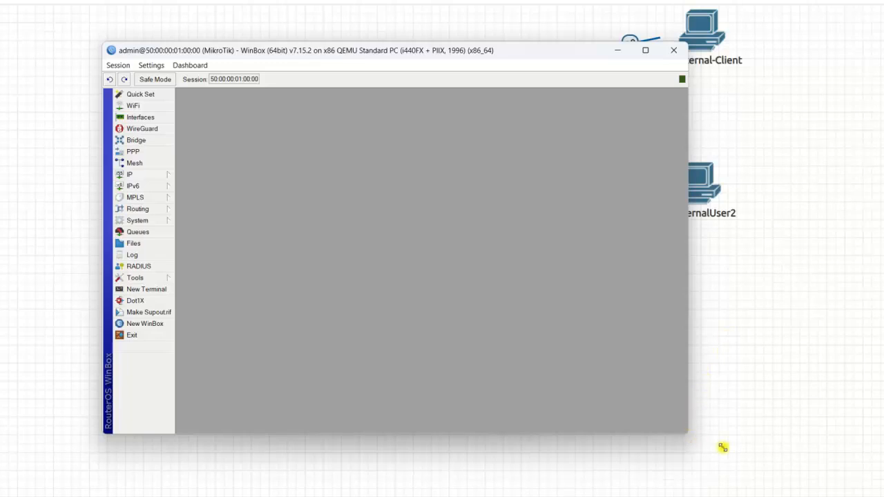
pyautogui.click(128, 174)
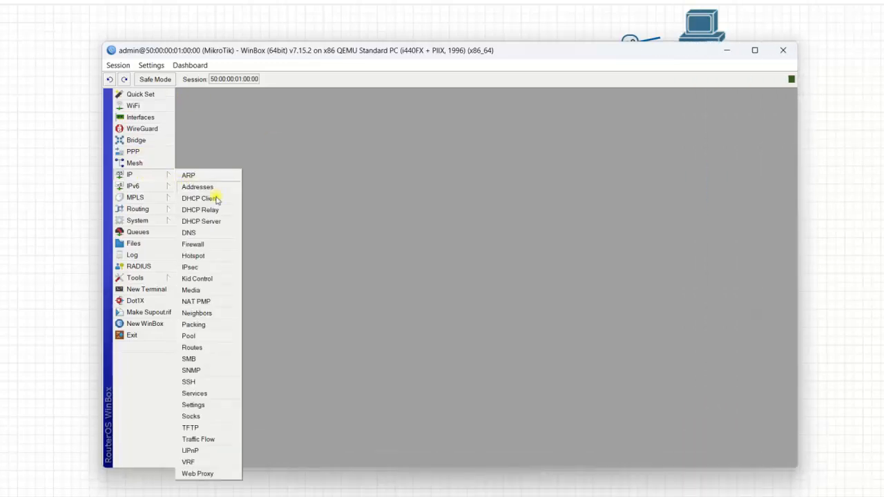
pyautogui.moveTo(204, 328)
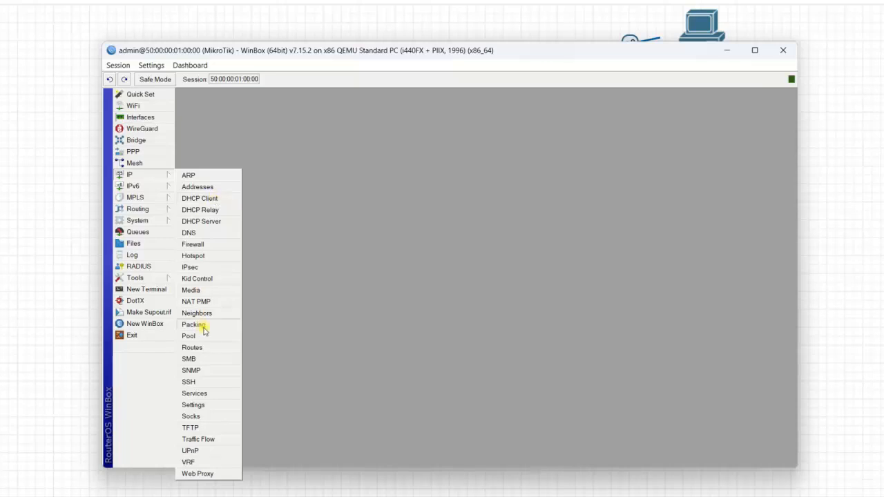
pyautogui.click(188, 336)
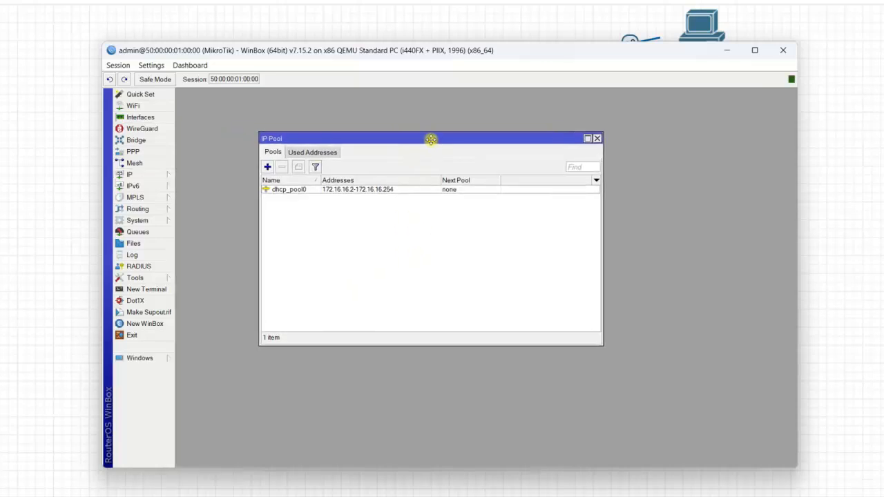
pyautogui.moveTo(468, 55)
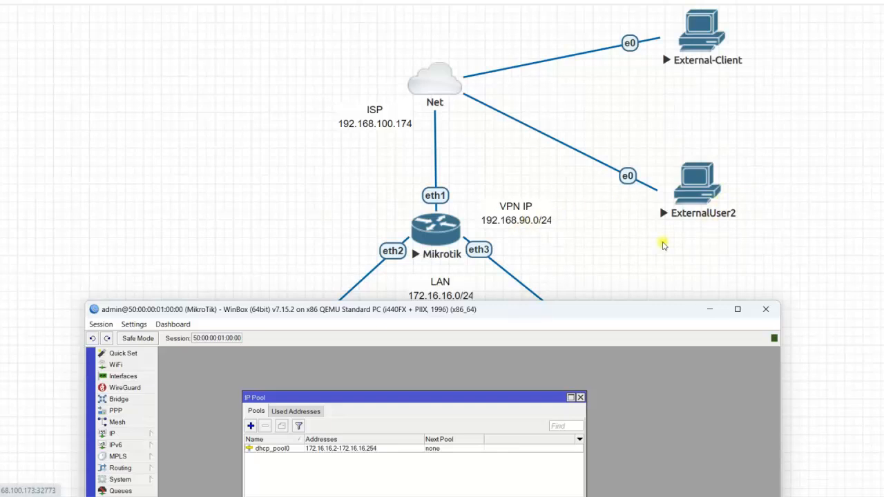
pyautogui.moveTo(526, 224)
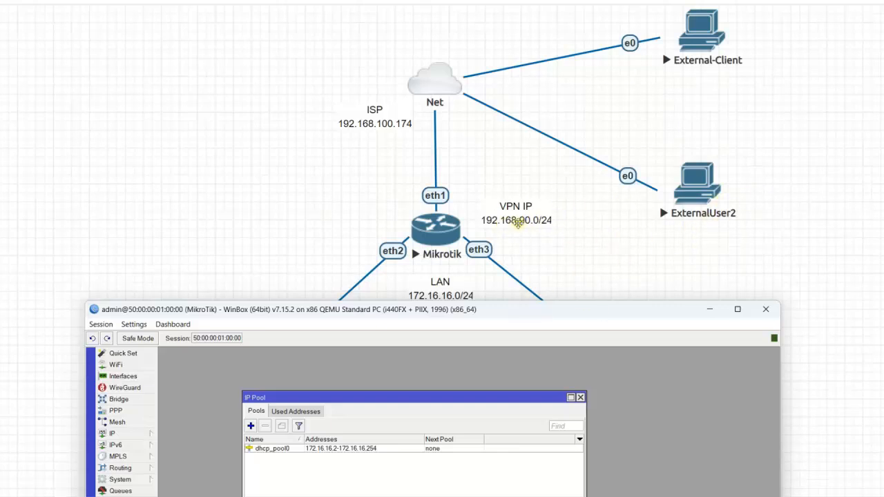
pyautogui.moveTo(499, 312)
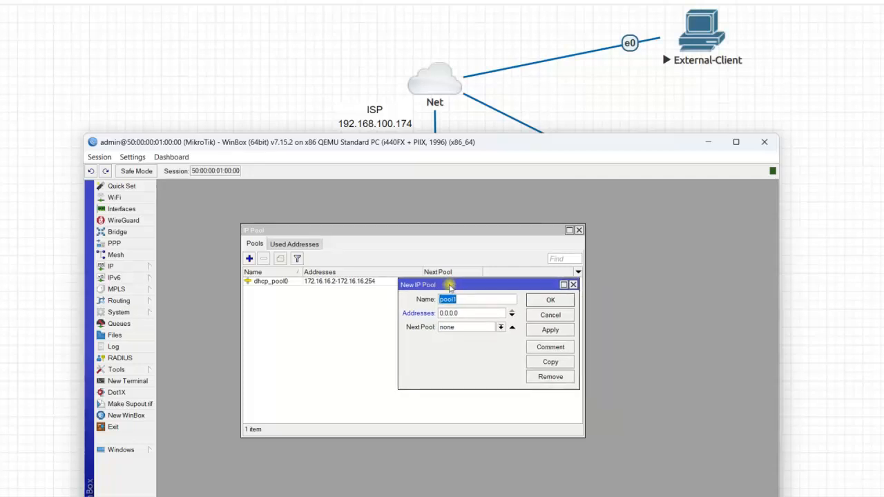
# Step: Add pool VPN_POOL with addresses starting 192.168.90.100 and no next pool, then save it
pyautogui.write('VPN_POOL')
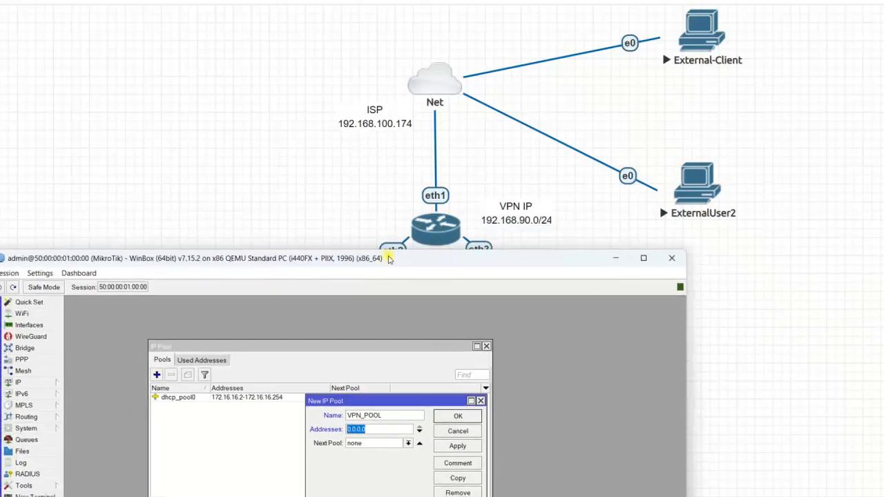
pyautogui.write('192.168.9')
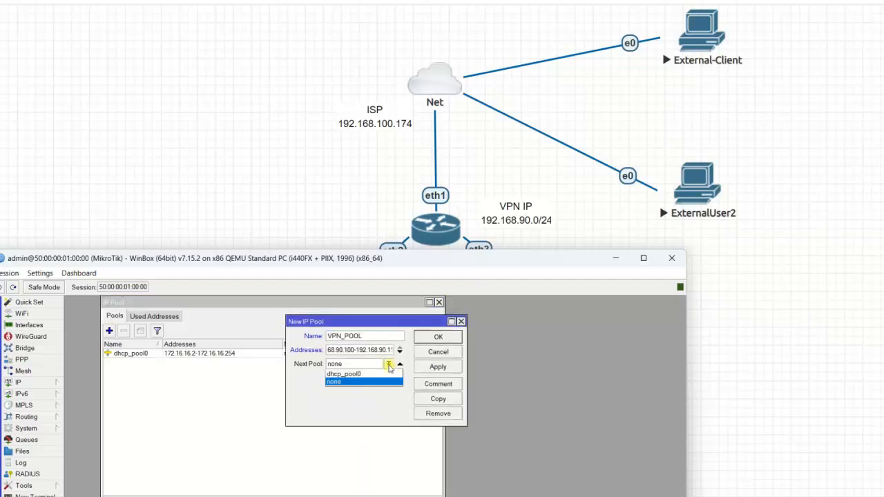
pyautogui.click(334, 381)
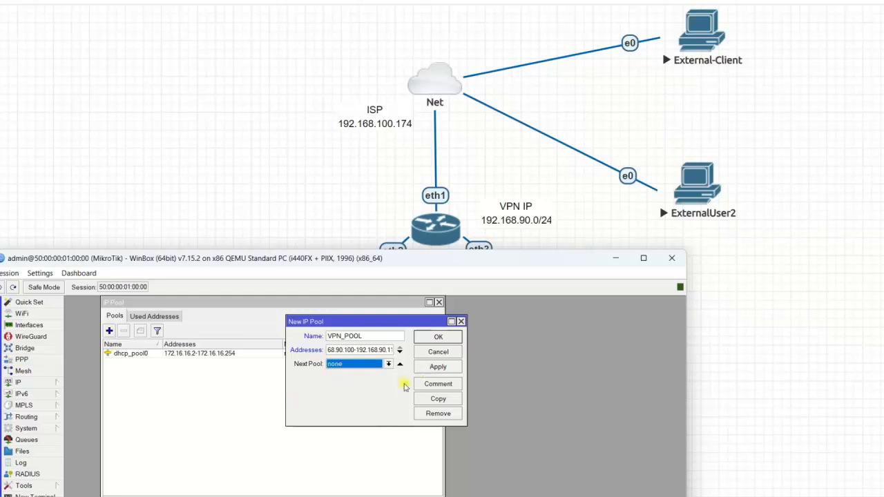
pyautogui.click(436, 367)
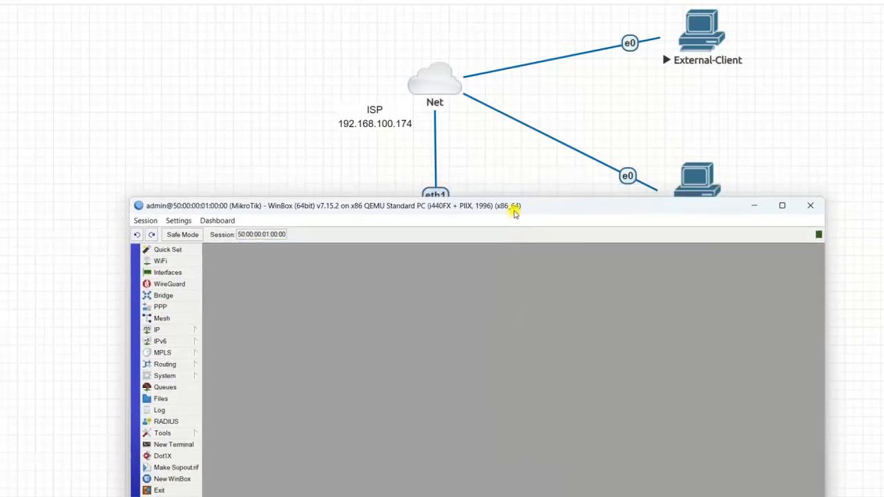
# Step: Reach the L2TP Server settings under PPP interfaces and tick Enabled
pyautogui.click(160, 306)
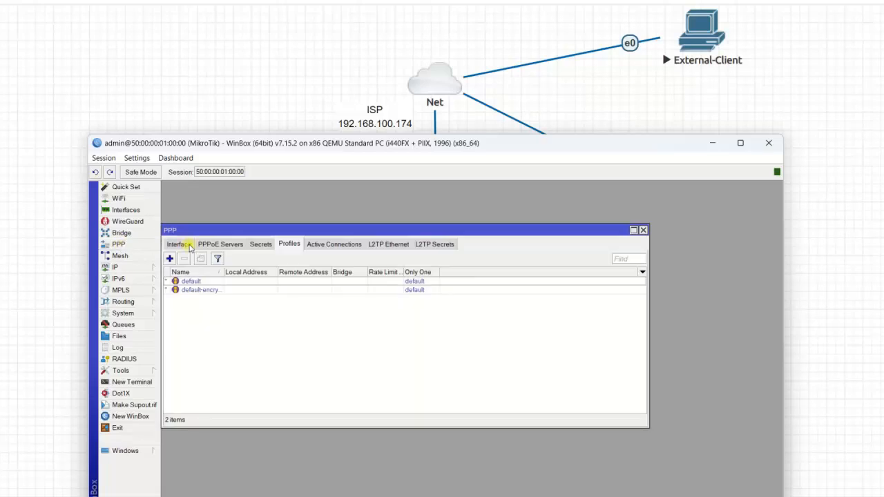
pyautogui.click(178, 243)
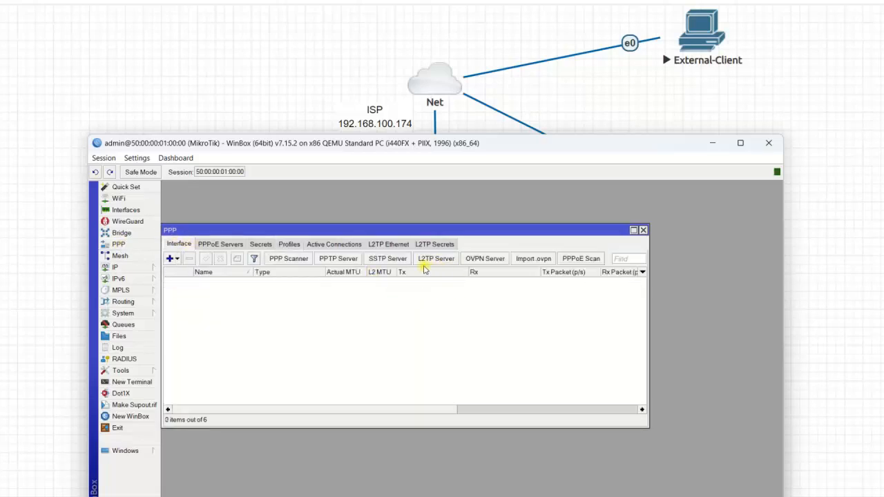
pyautogui.click(435, 258)
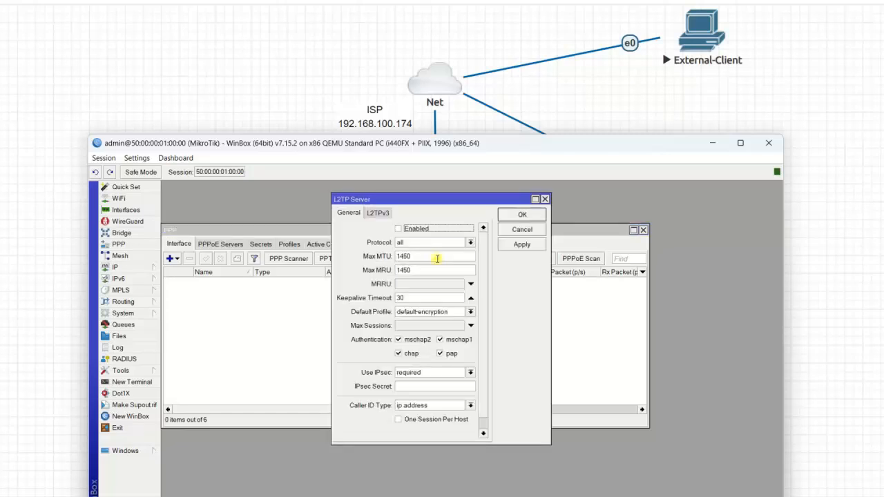
pyautogui.click(398, 229)
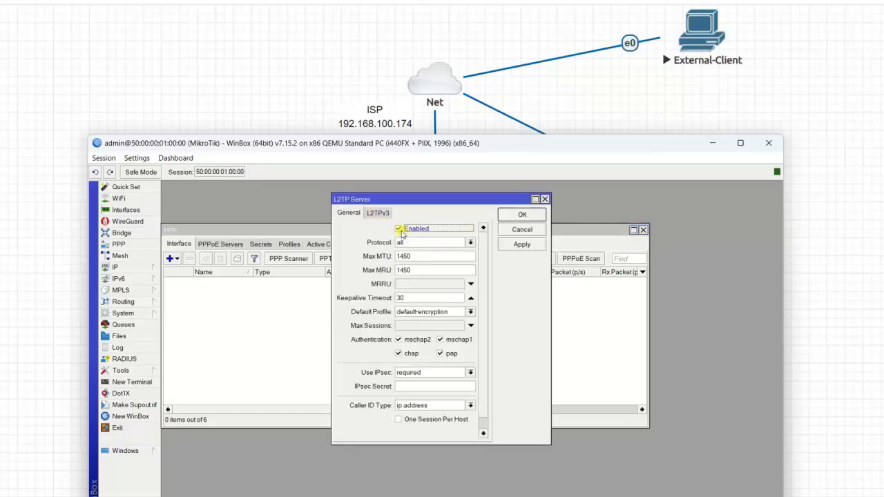
# Step: Use the default-encryption profile, set Use IPsec to yes and enter the IPsec secret
pyautogui.click(469, 312)
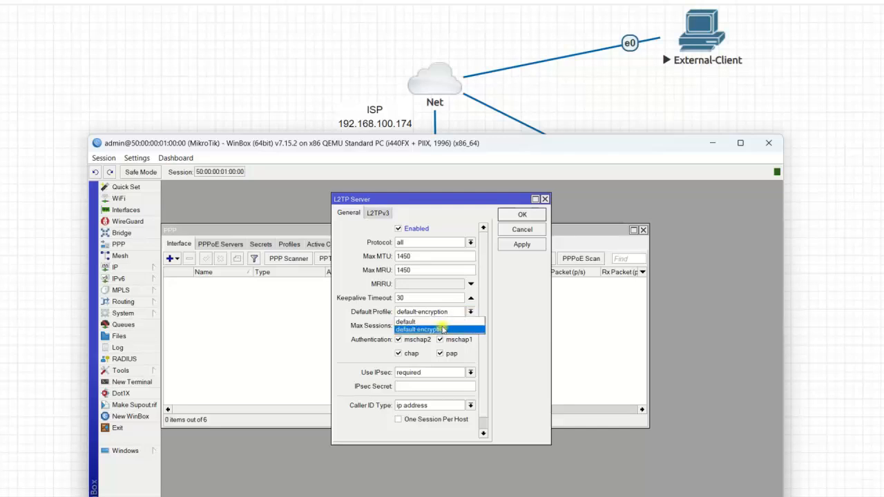
pyautogui.click(470, 373)
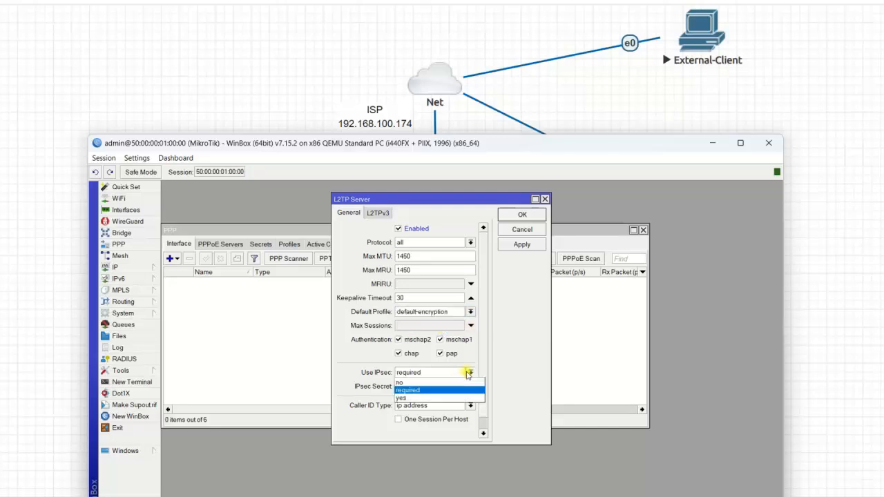
pyautogui.click(406, 397)
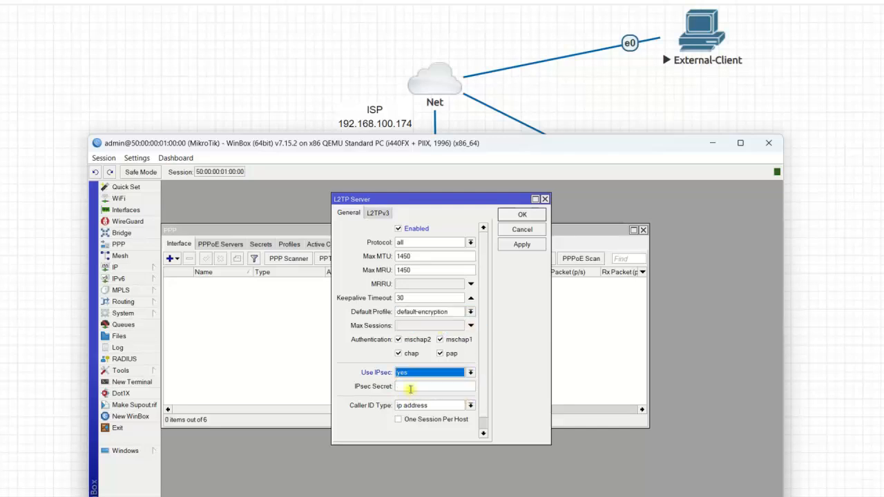
pyautogui.click(430, 385)
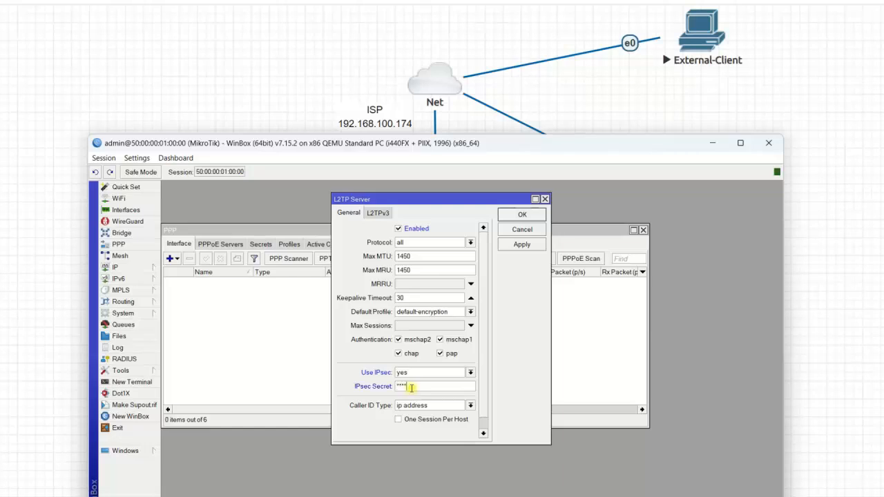
pyautogui.write('***')
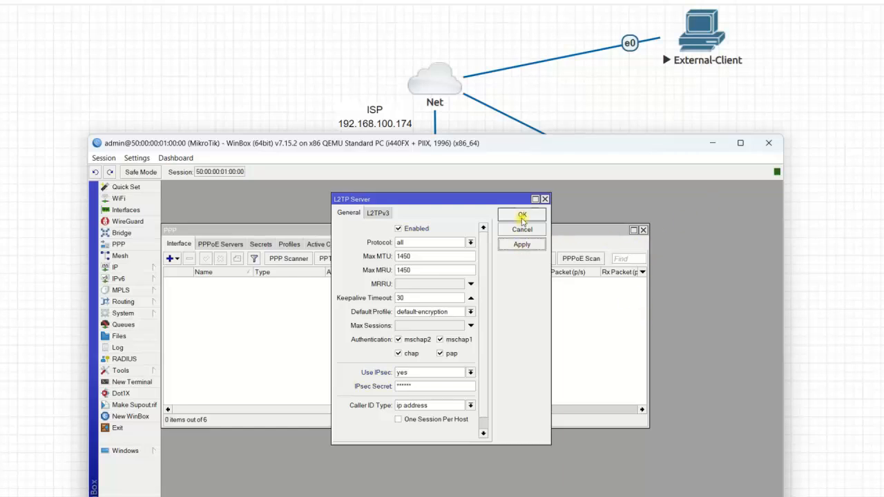
# Step: Save the L2TP server settings and open the default-encryption PPP profile for editing
pyautogui.click(522, 214)
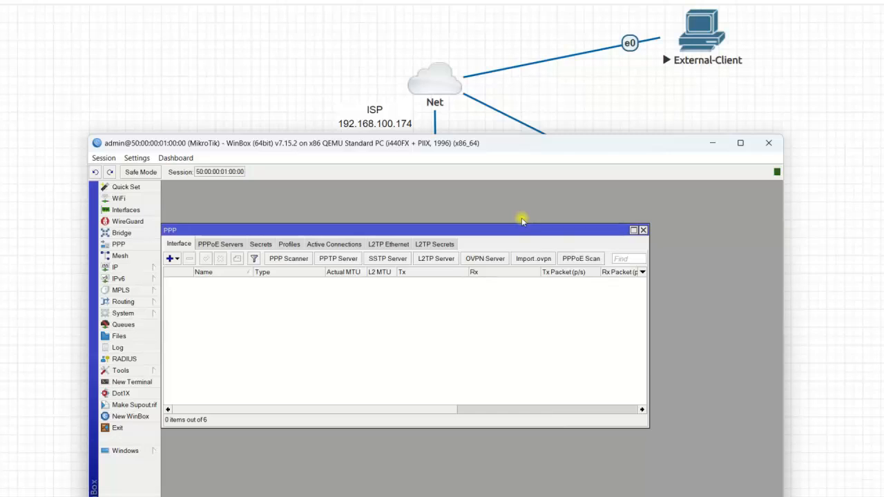
pyautogui.moveTo(282, 252)
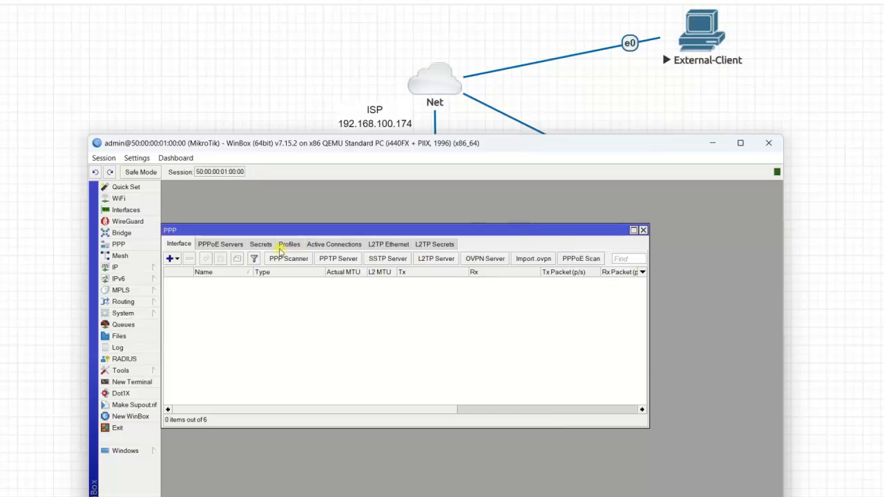
pyautogui.click(289, 243)
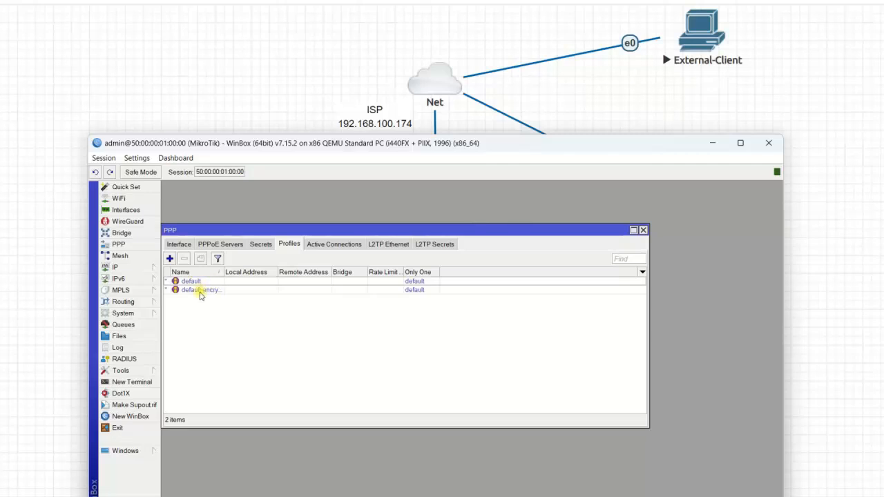
pyautogui.click(200, 290)
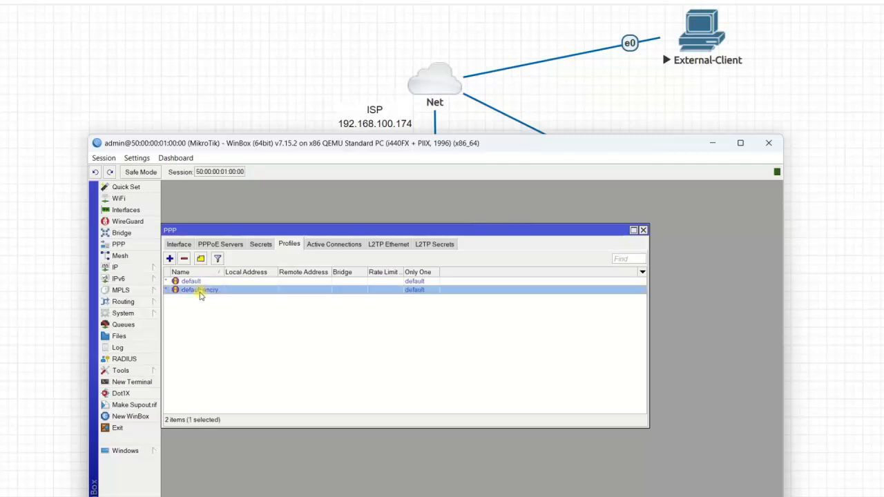
pyautogui.doubleClick(200, 290)
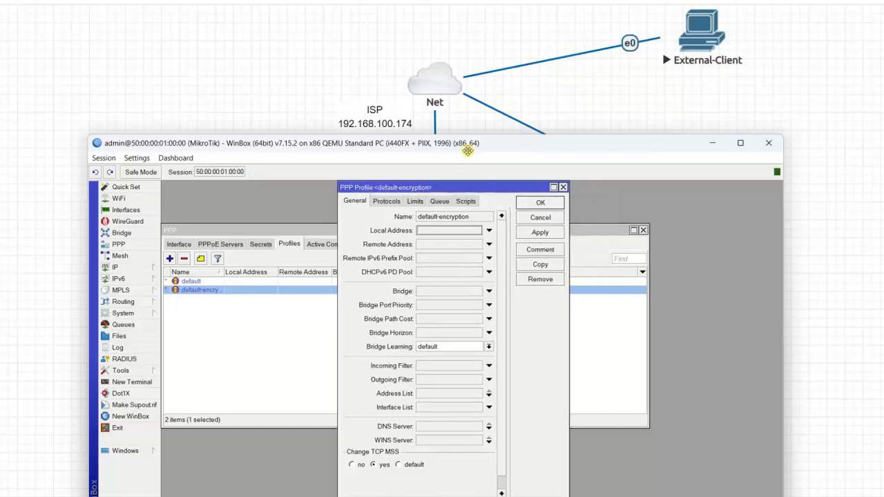
pyautogui.moveTo(469, 154)
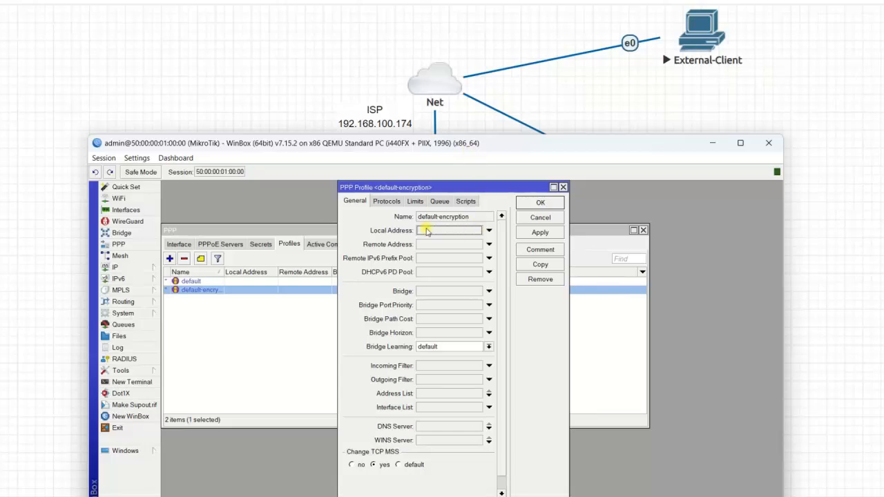
# Step: Assign VPN_POOL as the profile's local and remote address pool and save it
pyautogui.click(487, 229)
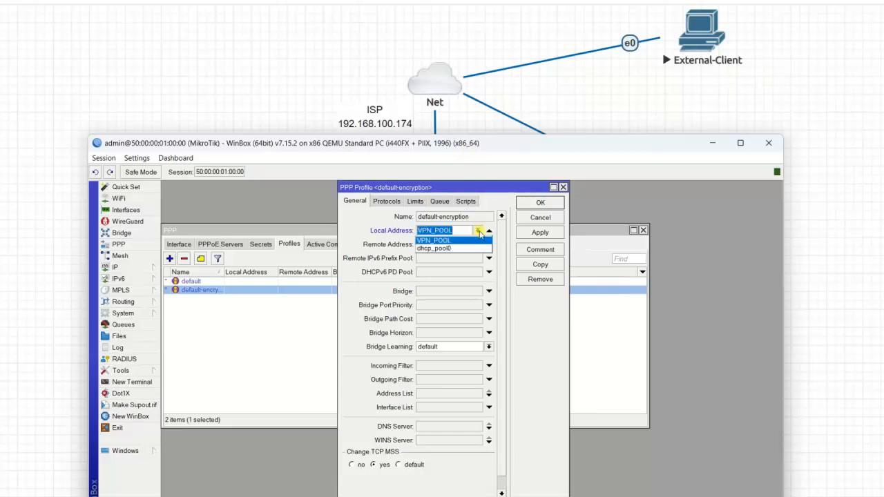
pyautogui.moveTo(448, 249)
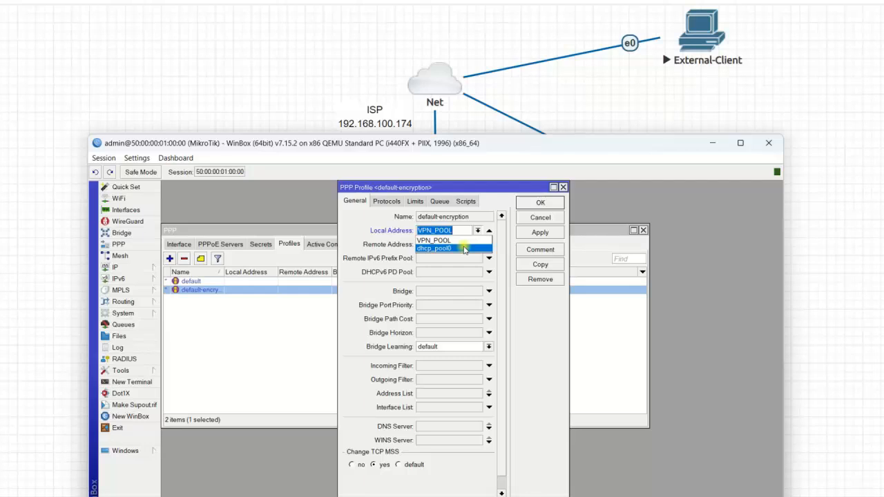
pyautogui.moveTo(518, 147)
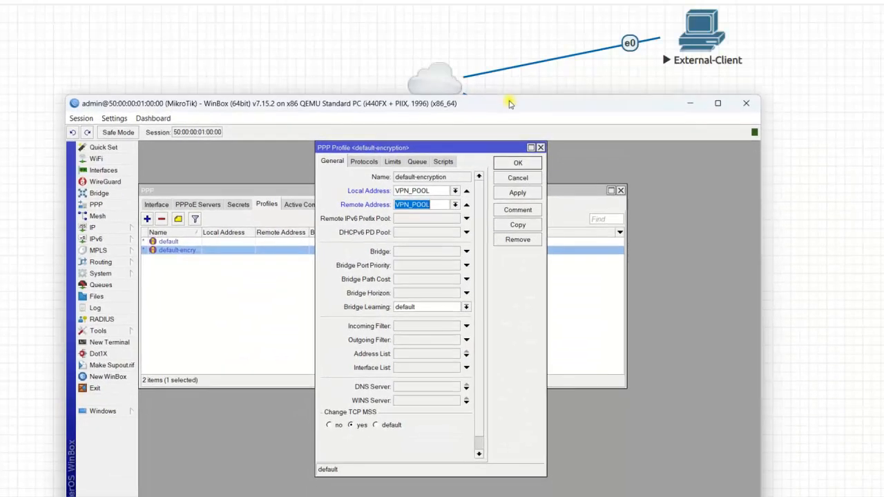
pyautogui.moveTo(544, 254)
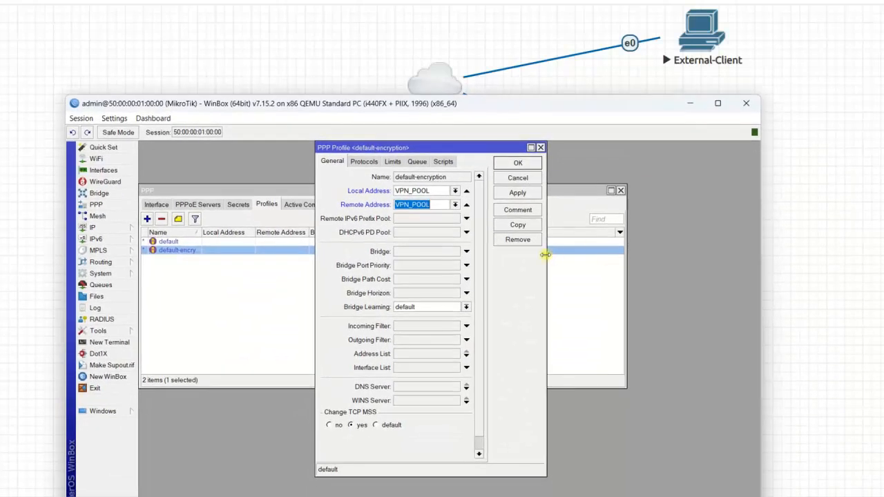
pyautogui.click(516, 193)
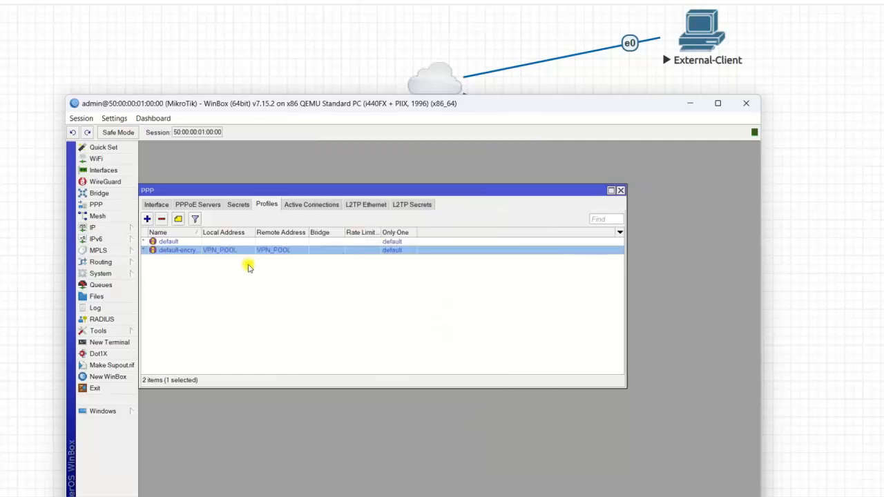
pyautogui.moveTo(241, 265)
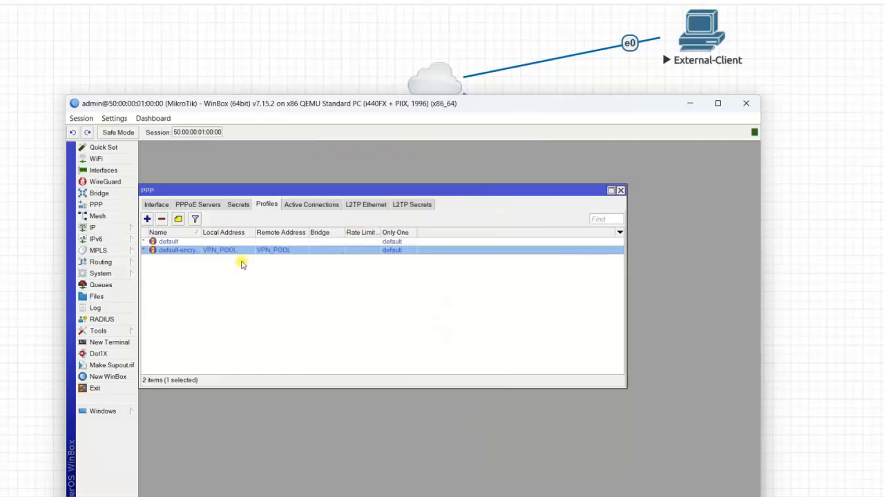
# Step: Start a new PPP secret named user002 and enter its password
pyautogui.click(237, 204)
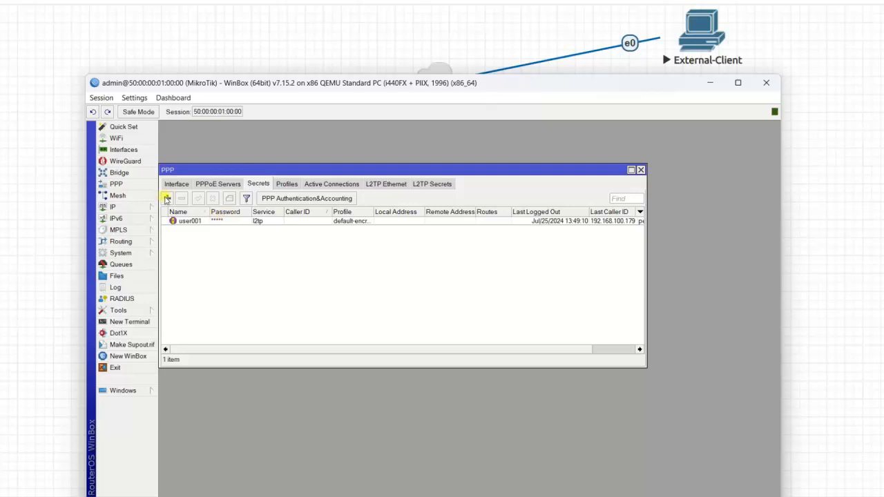
pyautogui.click(167, 198)
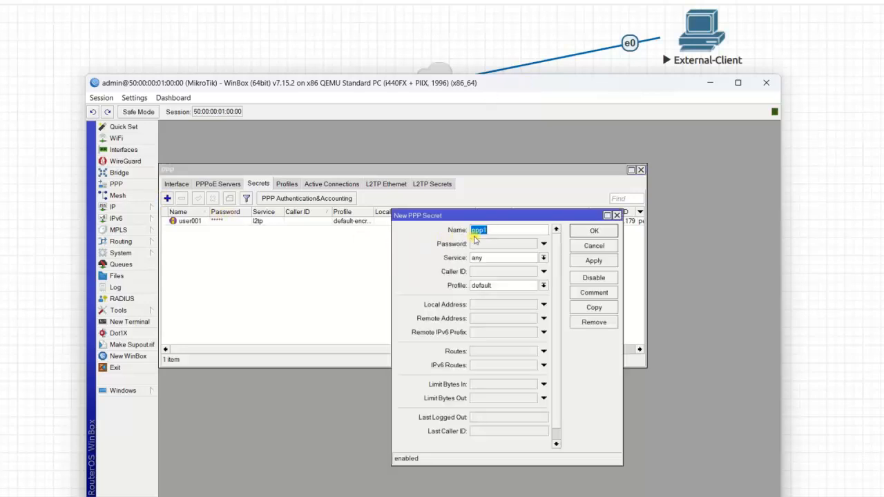
pyautogui.write('user')
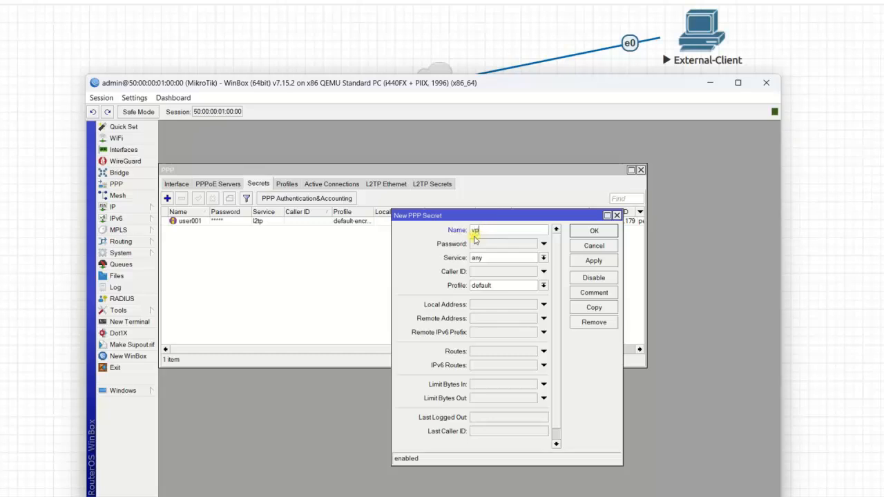
pyautogui.press('BackSpace')
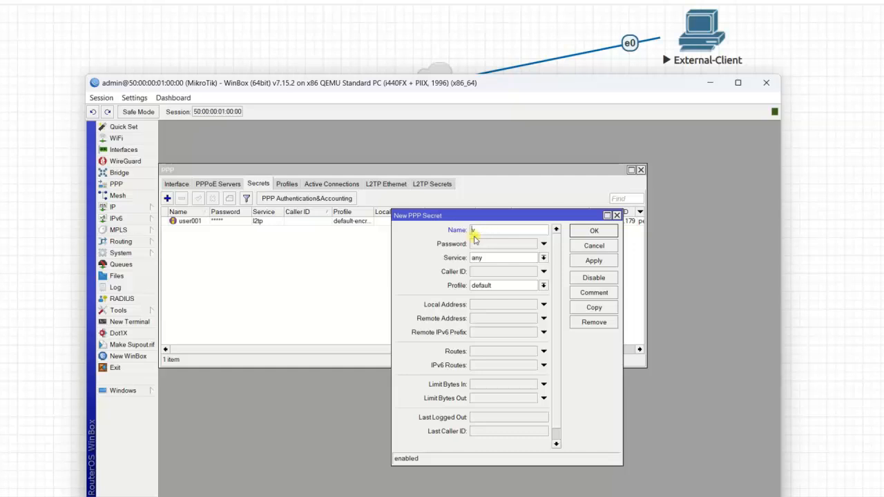
pyautogui.write('user002')
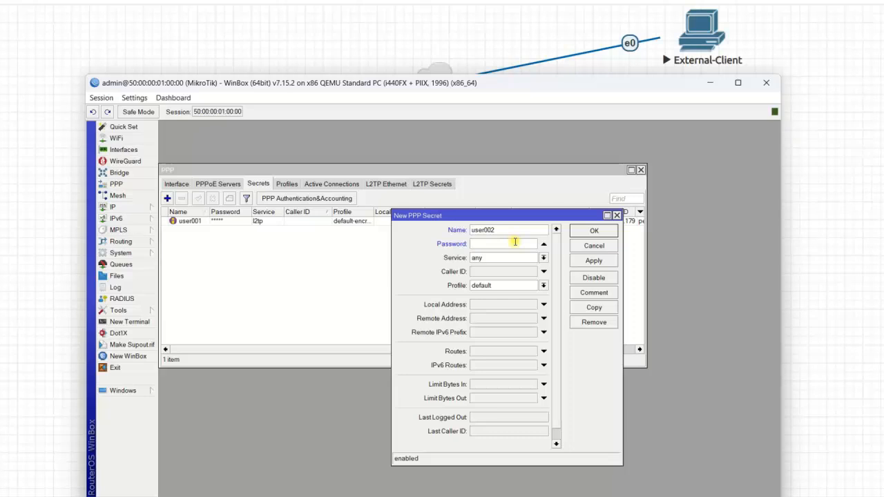
pyautogui.write('***')
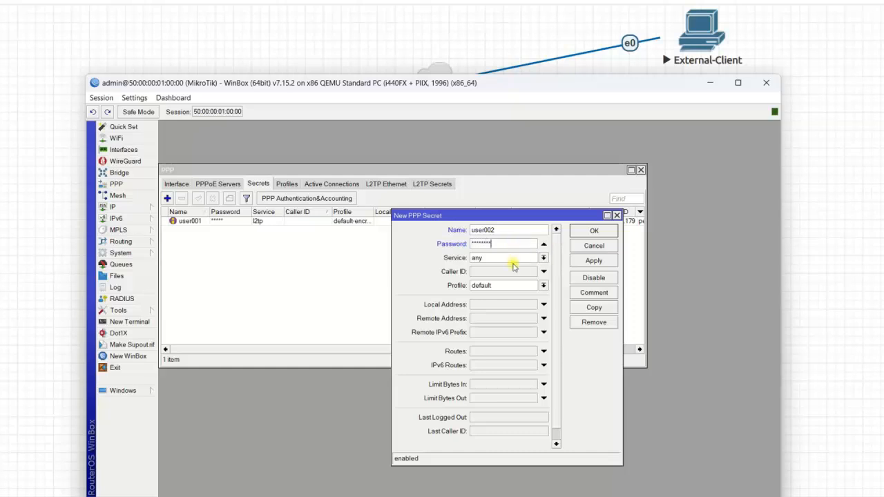
# Step: Limit user002 to the l2tp service with the default-encryption profile and save it
pyautogui.click(541, 257)
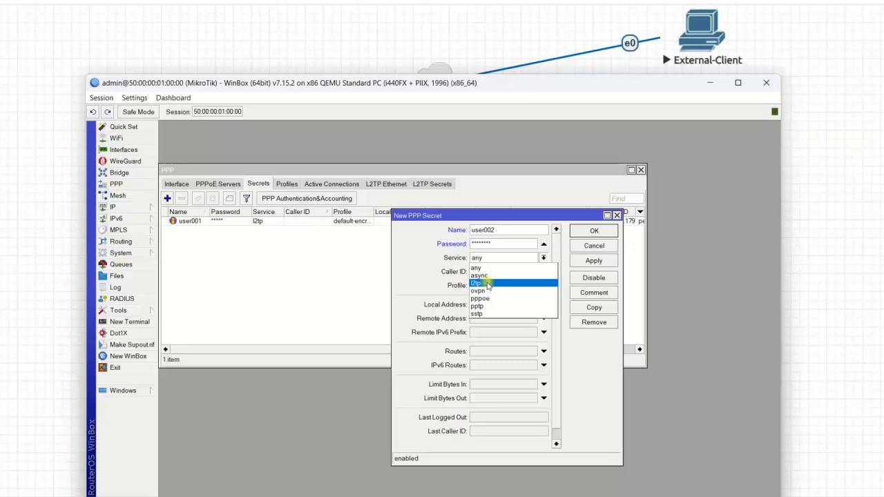
pyautogui.click(483, 282)
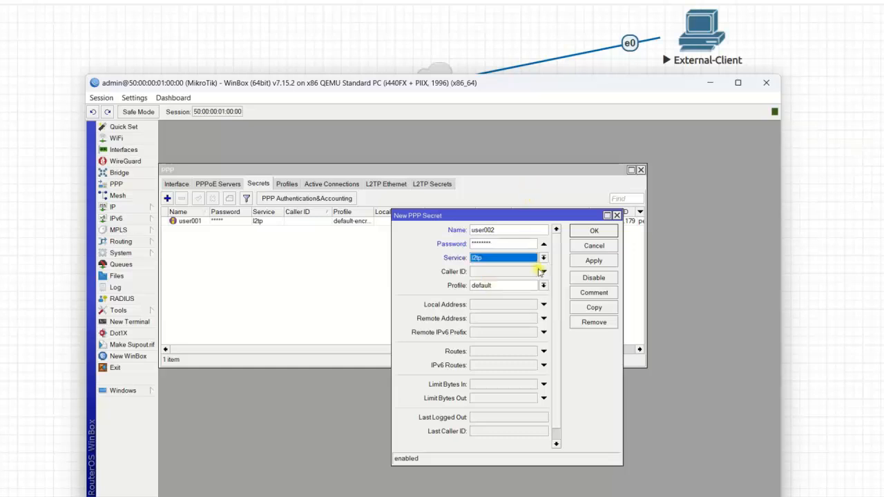
pyautogui.click(544, 285)
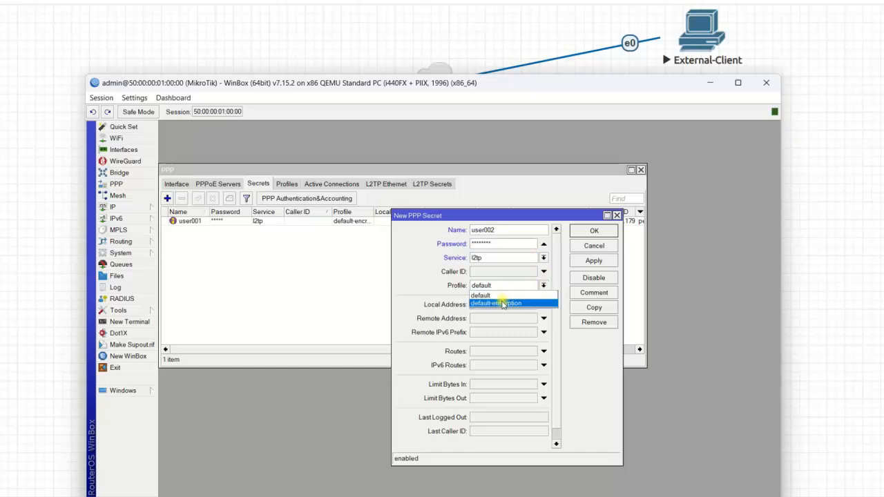
pyautogui.click(509, 303)
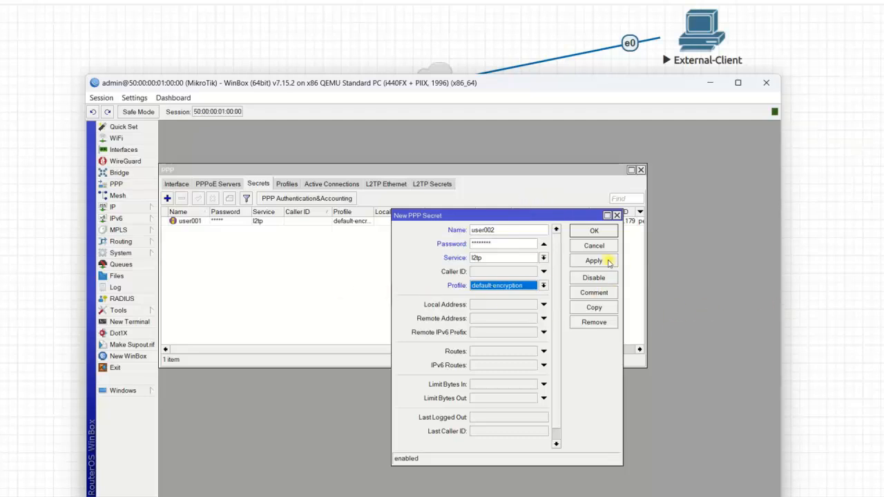
pyautogui.click(594, 232)
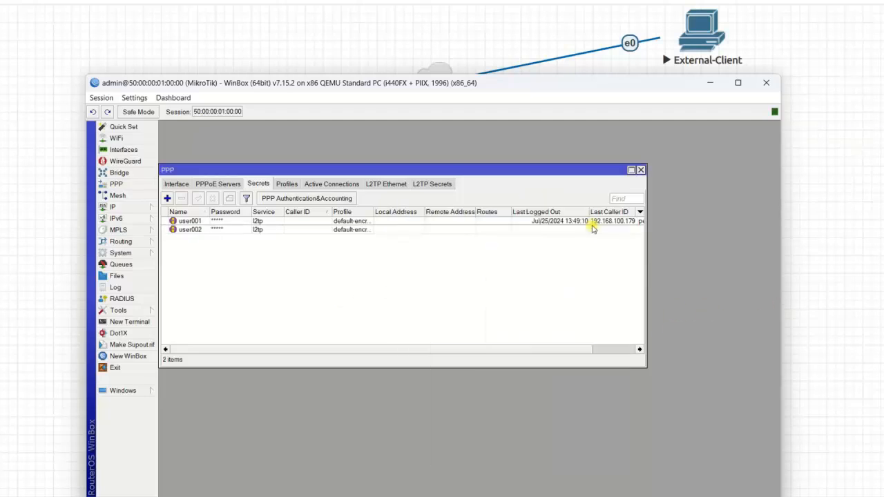
pyautogui.moveTo(614, 221)
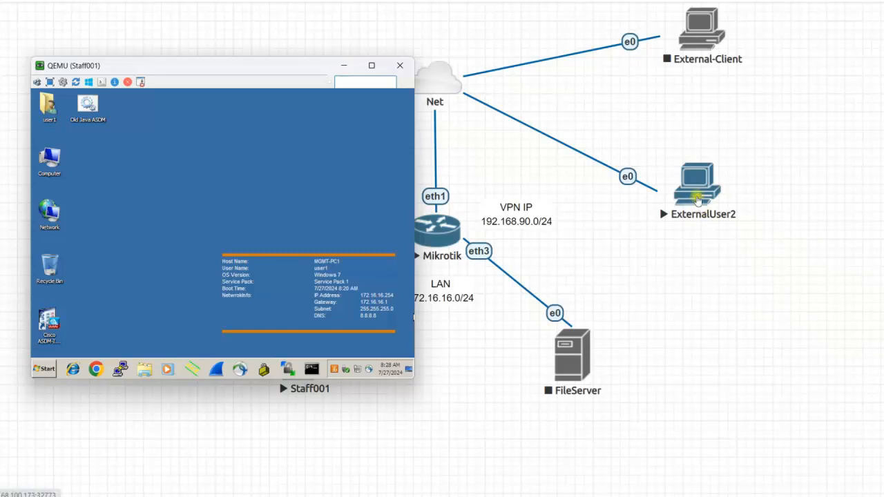
pyautogui.moveTo(596, 486)
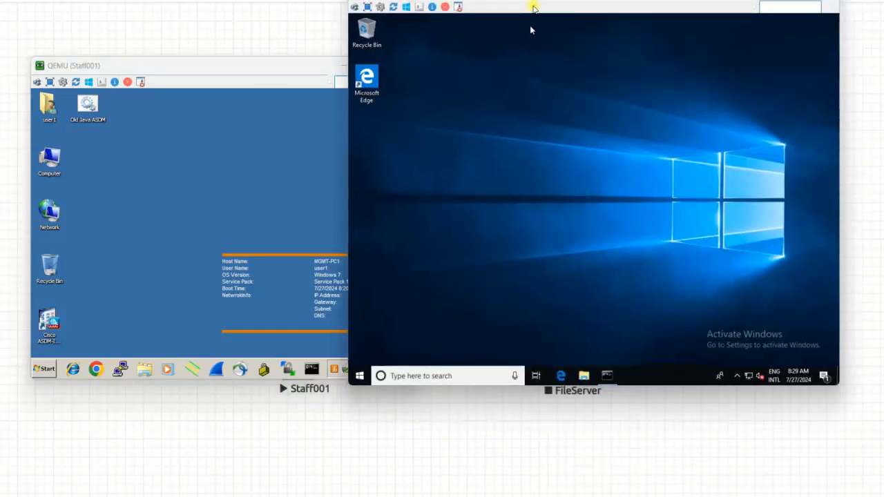
# Step: Focus the ExternalUser2 Windows 10 desktop and launch a Command Prompt
pyautogui.click(606, 376)
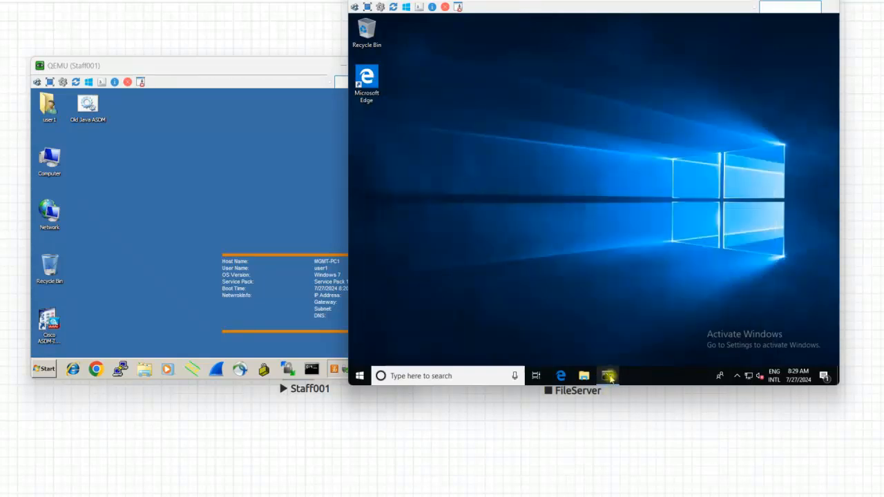
pyautogui.click(609, 376)
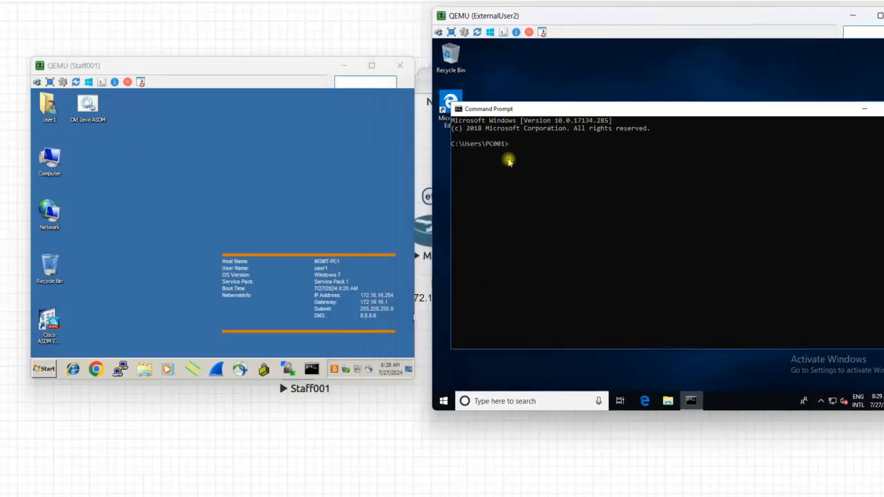
pyautogui.moveTo(524, 146)
pyautogui.write('ping 17')
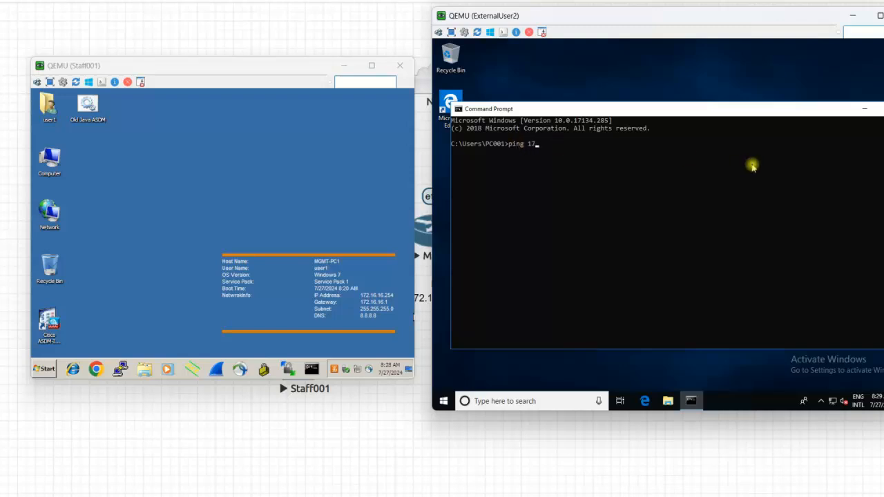
# Step: Ping 172.16.16.254 from ExternalUser2 and watch the requests time out
pyautogui.write('2.16')
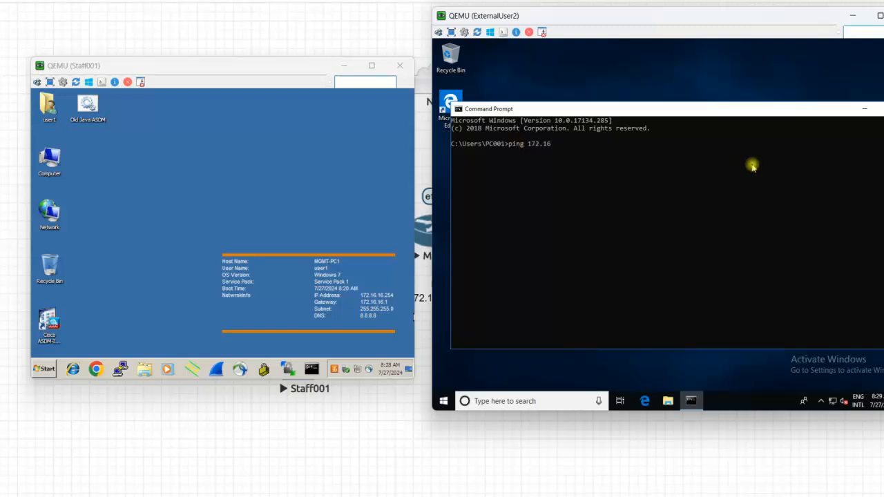
pyautogui.write('.16')
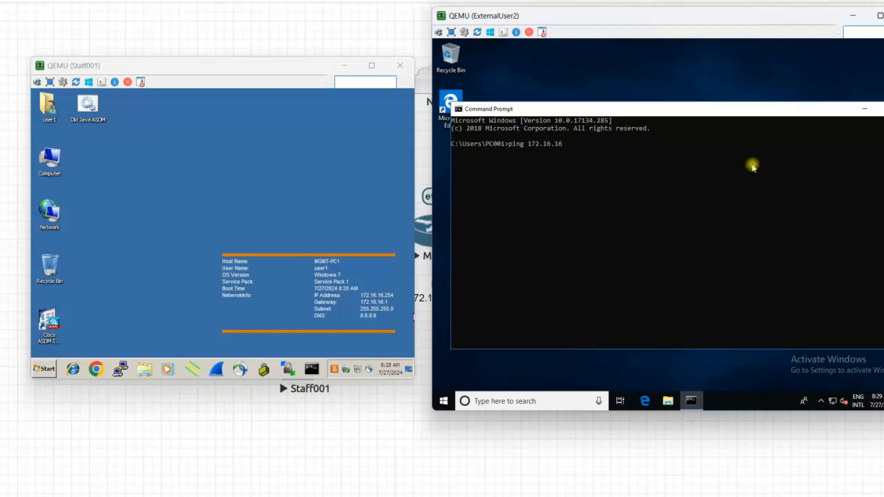
pyautogui.write('.254')
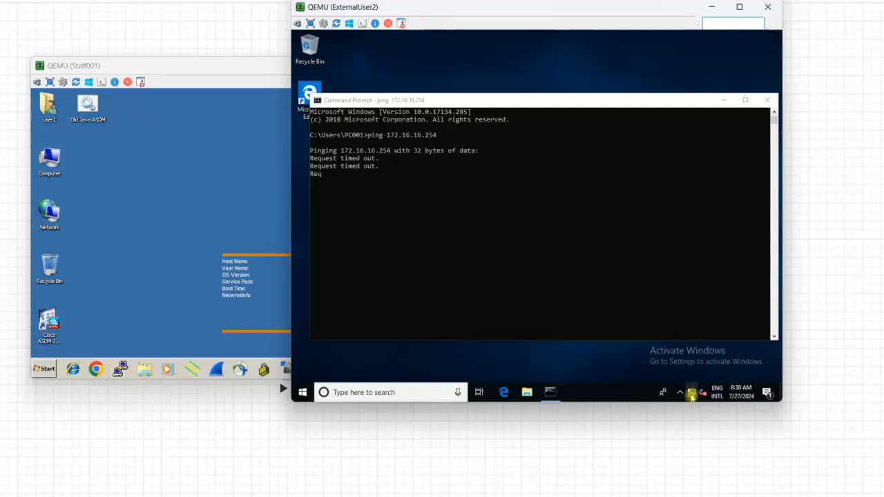
pyautogui.moveTo(694, 392)
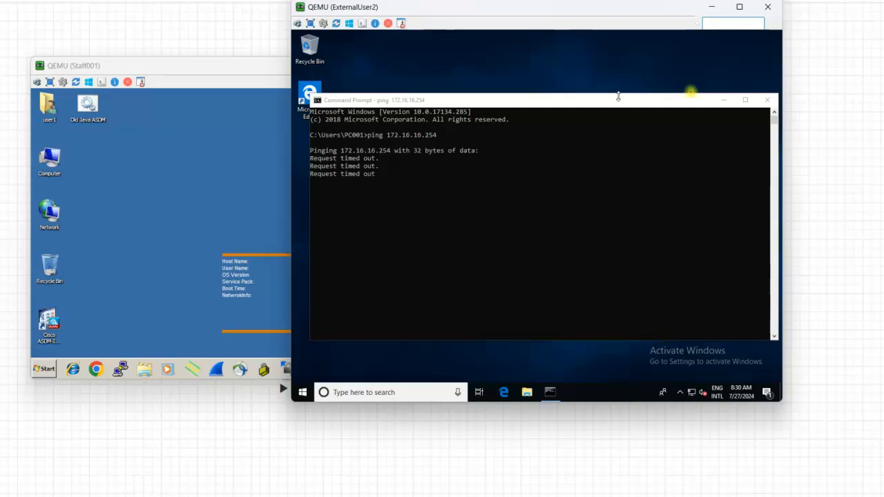
pyautogui.moveTo(404, 159)
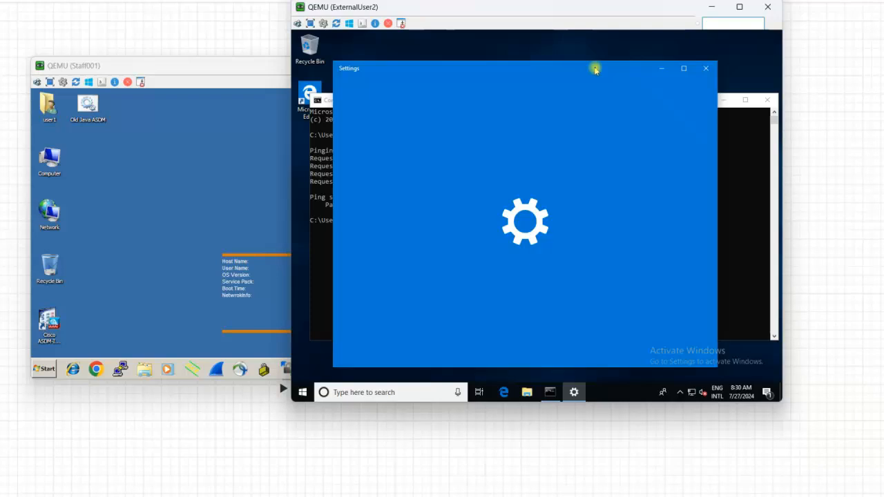
pyautogui.moveTo(610, 97)
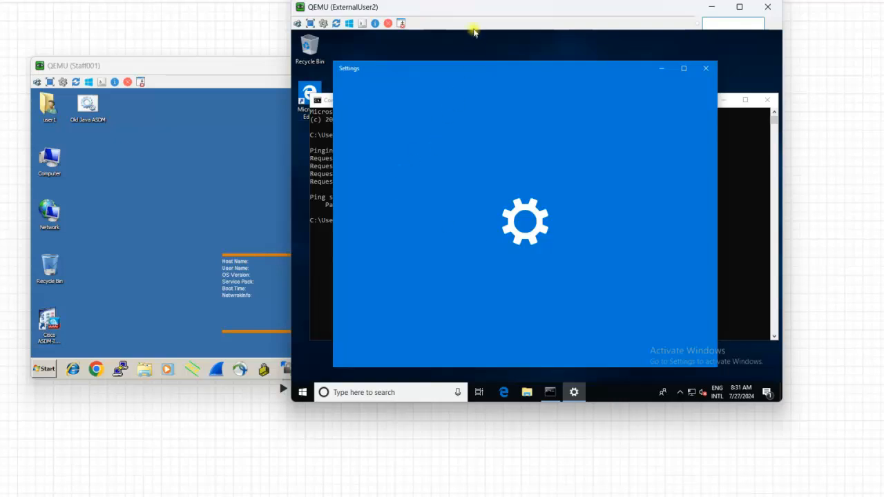
pyautogui.moveTo(613, 47)
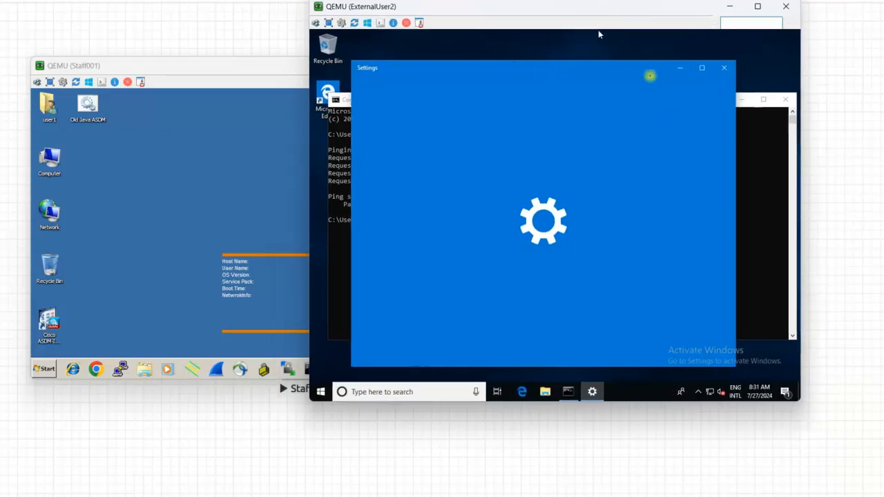
pyautogui.moveTo(677, 55)
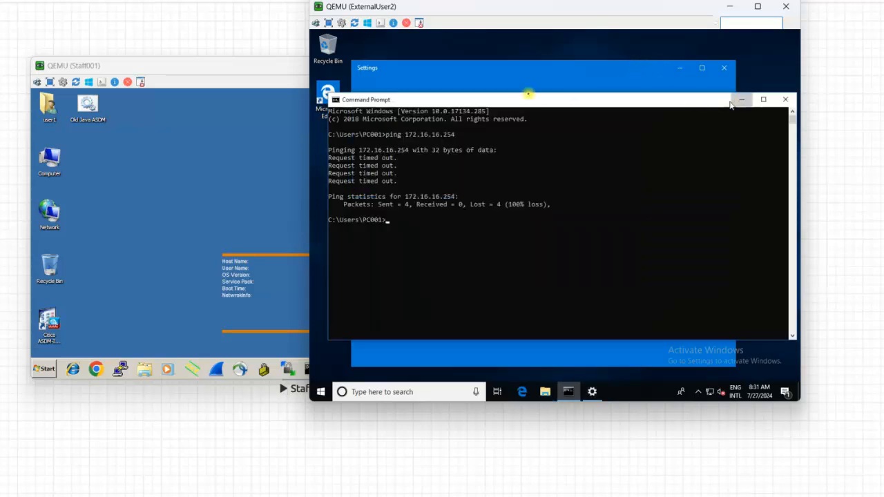
# Step: Go to Settings > Network & Internet and show the VPN page
pyautogui.click(784, 99)
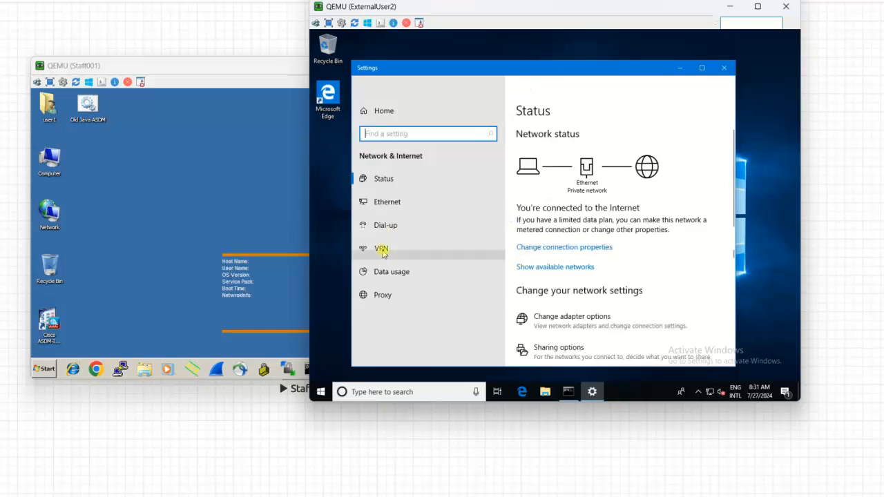
pyautogui.click(381, 248)
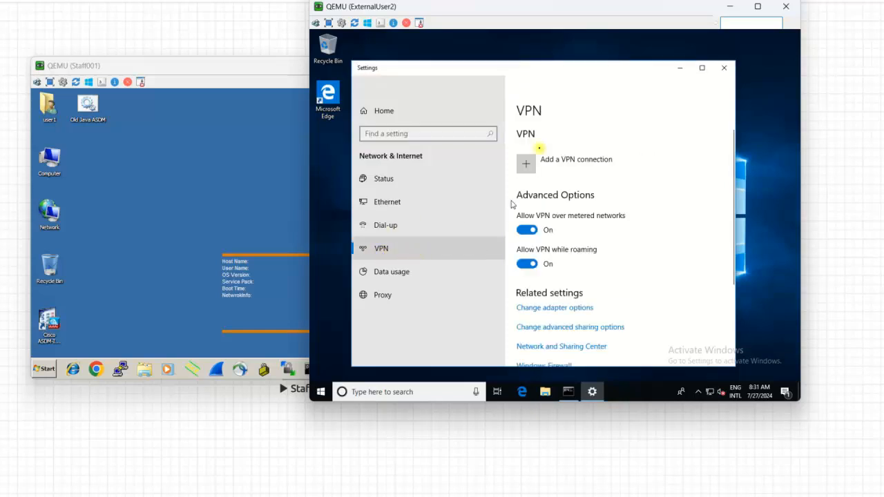
# Step: Start a new Windows (built-in) VPN connection named MYVPN
pyautogui.click(524, 162)
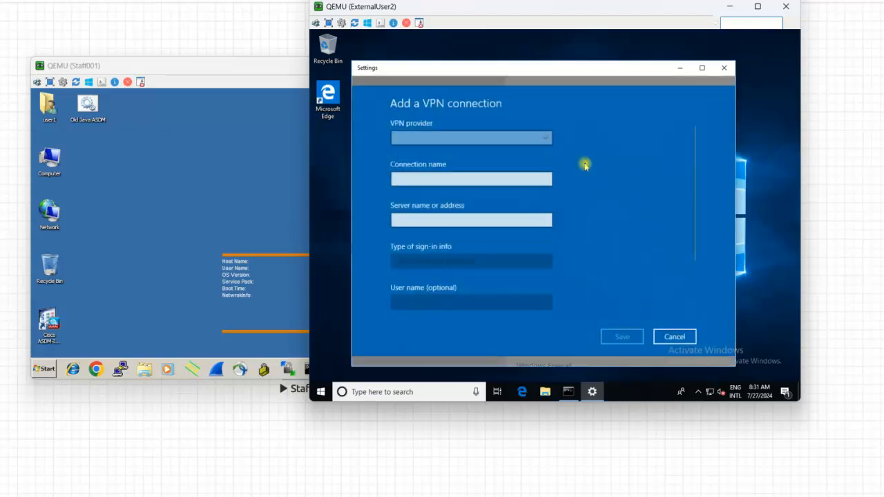
pyautogui.click(471, 138)
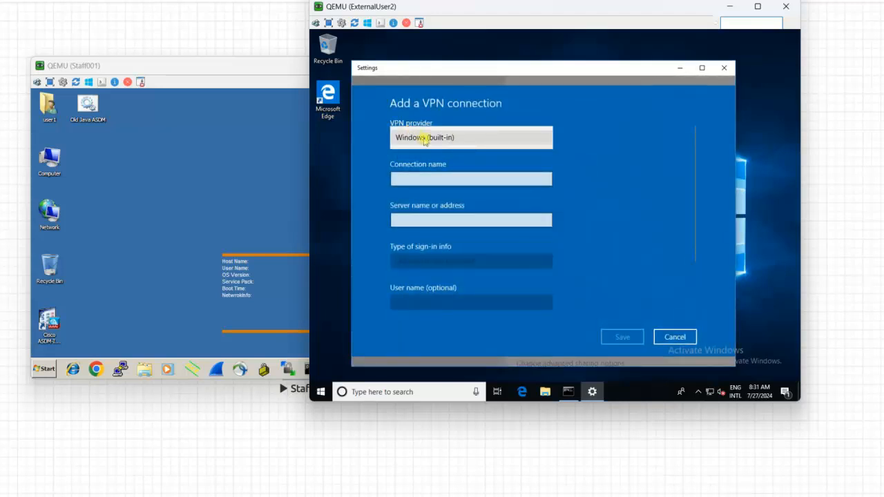
pyautogui.click(469, 137)
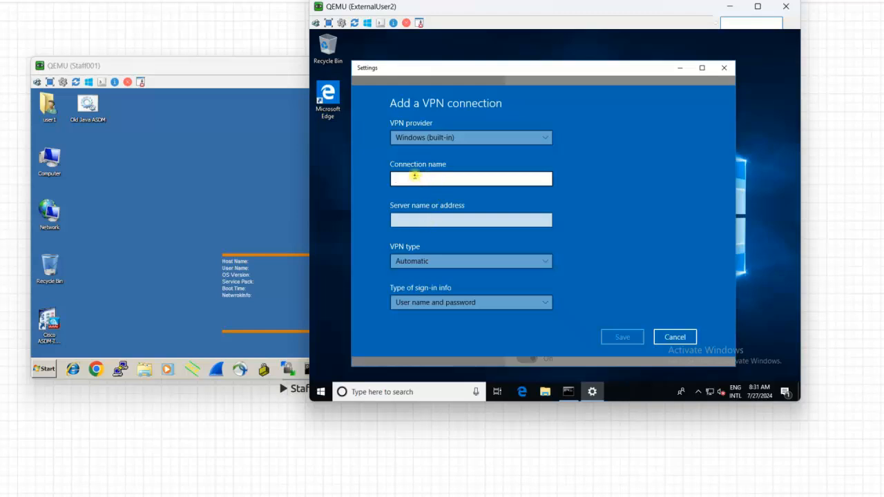
pyautogui.write('V')
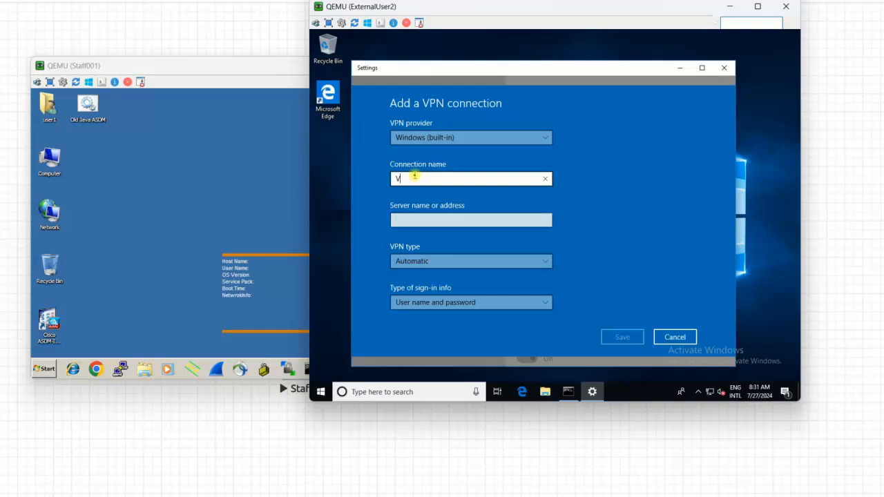
pyautogui.press('Backspace')
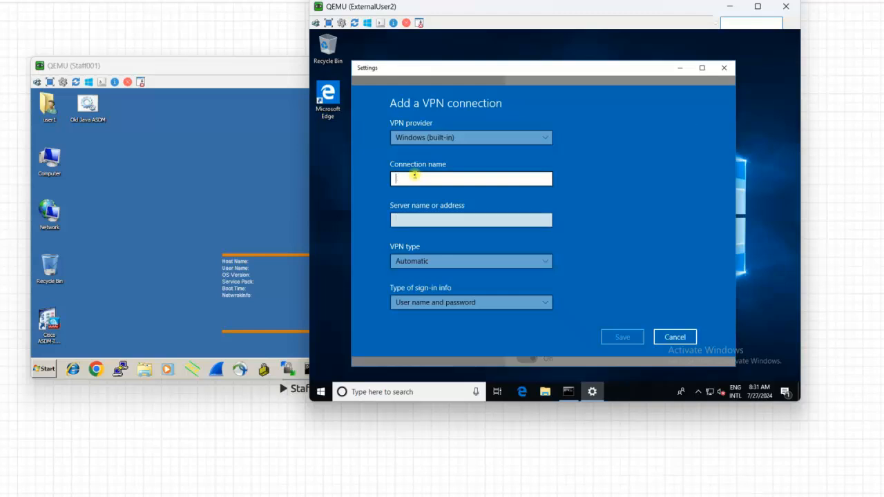
pyautogui.write('MYVPN')
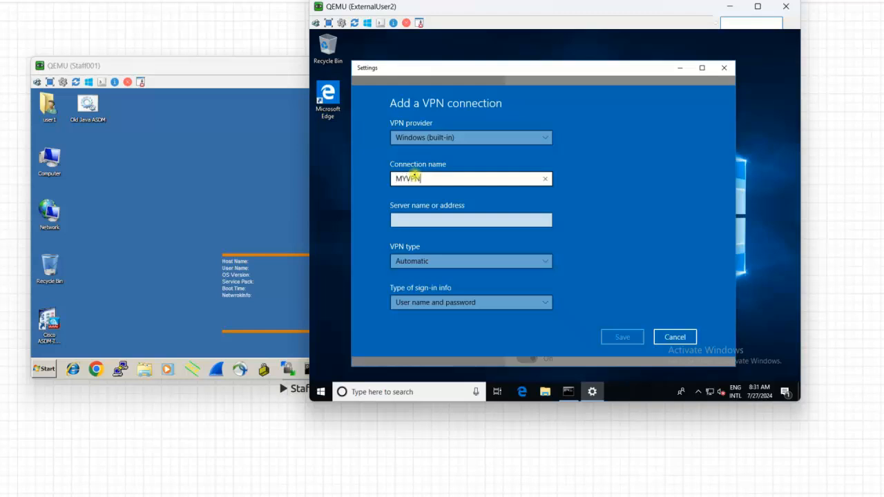
pyautogui.click(471, 219)
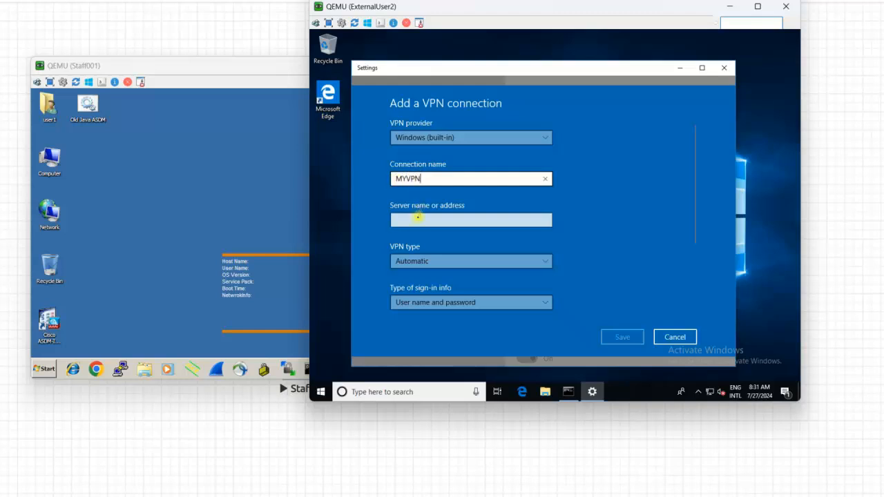
# Step: Set server 192.168.100.174, type L2TP/IPsec with pre-shared key, enter the key and save
pyautogui.click(471, 218)
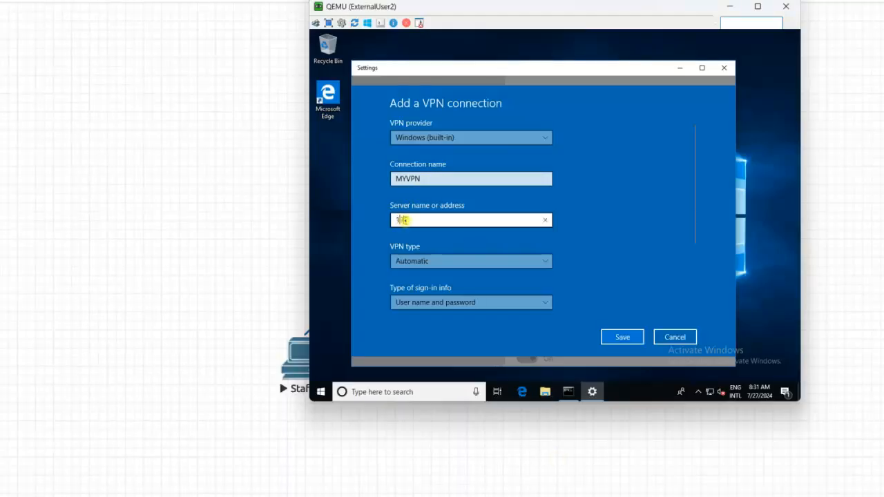
pyautogui.write('192.168')
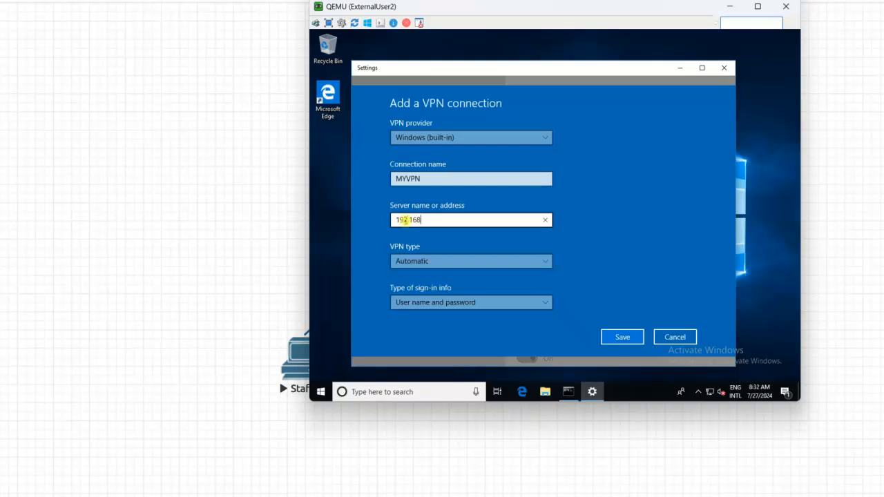
pyautogui.write('.100')
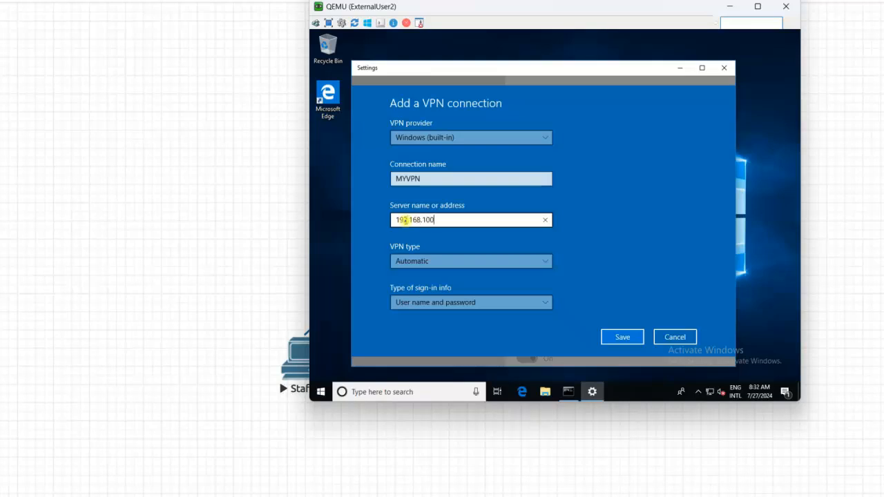
pyautogui.write('.174')
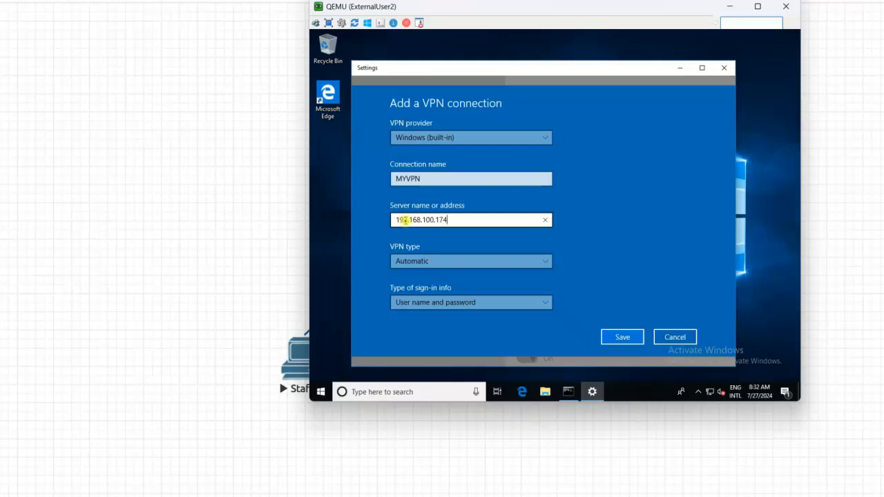
pyautogui.click(470, 261)
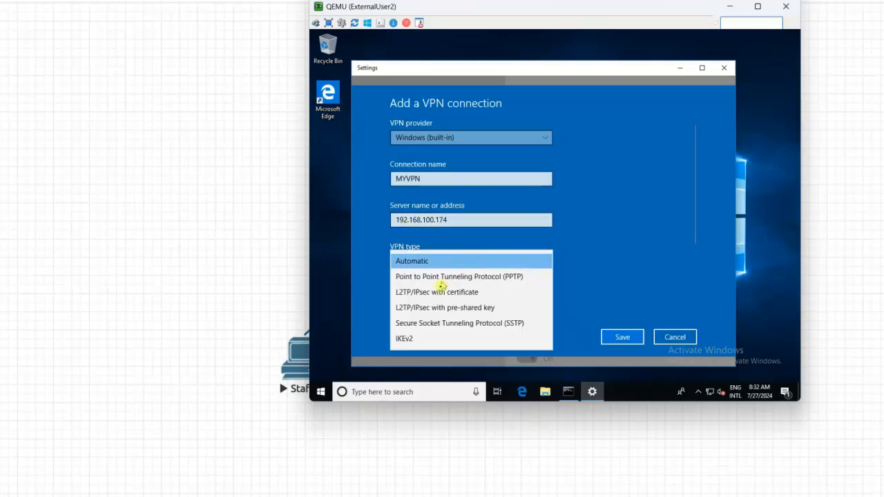
pyautogui.moveTo(446, 311)
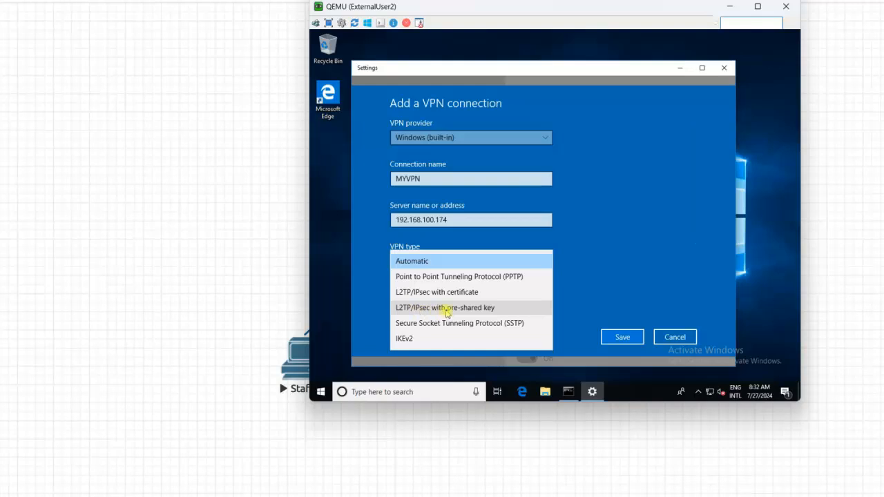
pyautogui.click(445, 306)
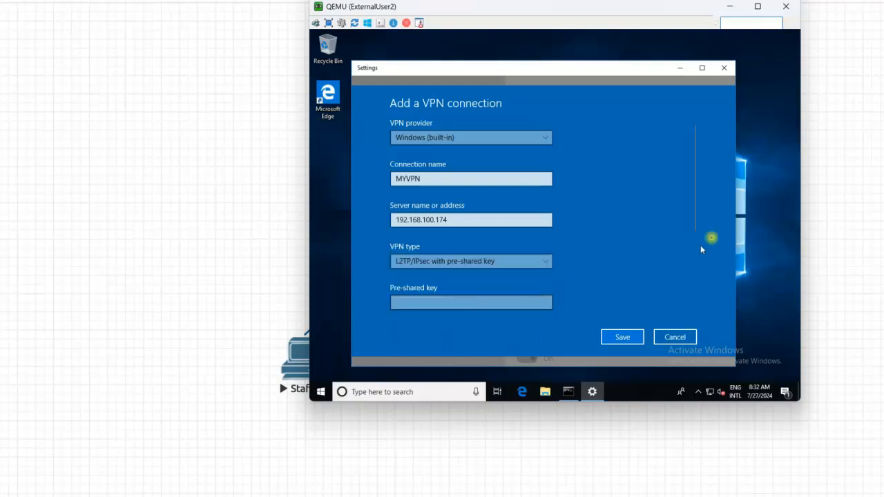
pyautogui.moveTo(696, 206)
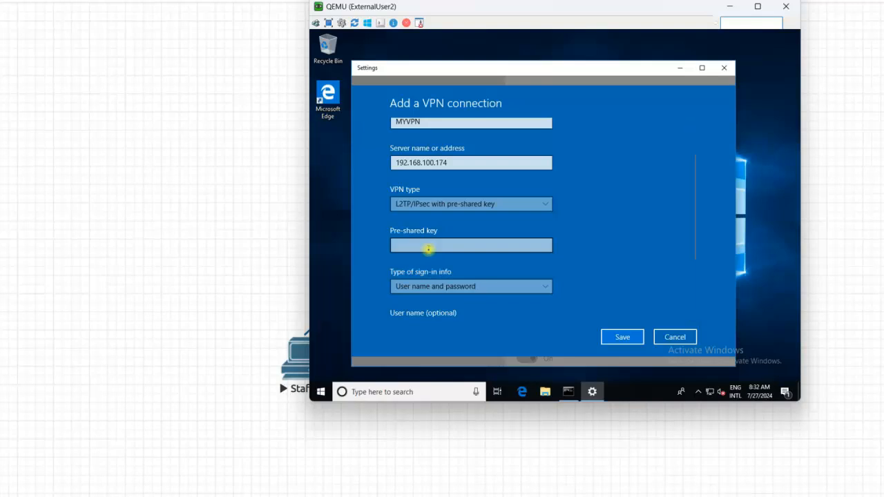
pyautogui.write('••')
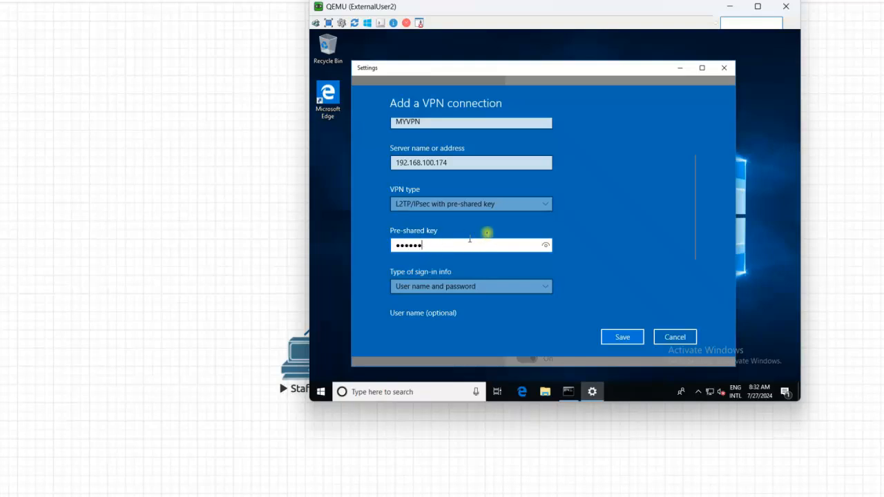
pyautogui.moveTo(579, 305)
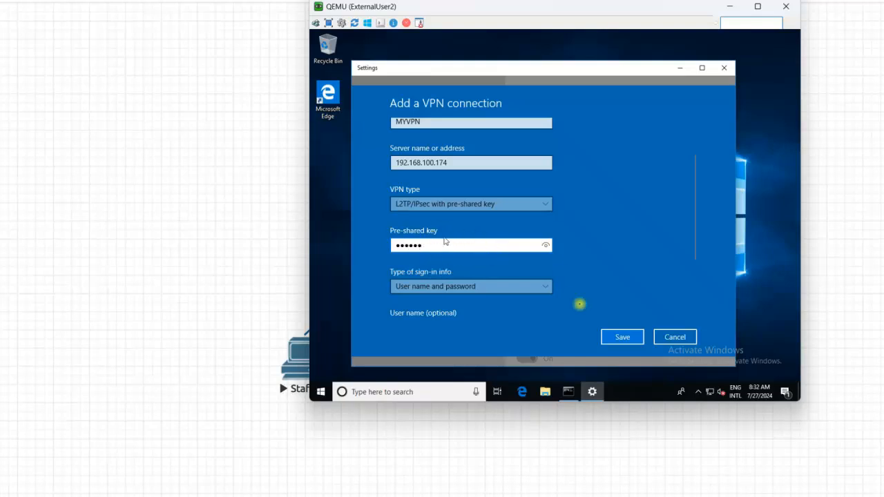
pyautogui.click(621, 337)
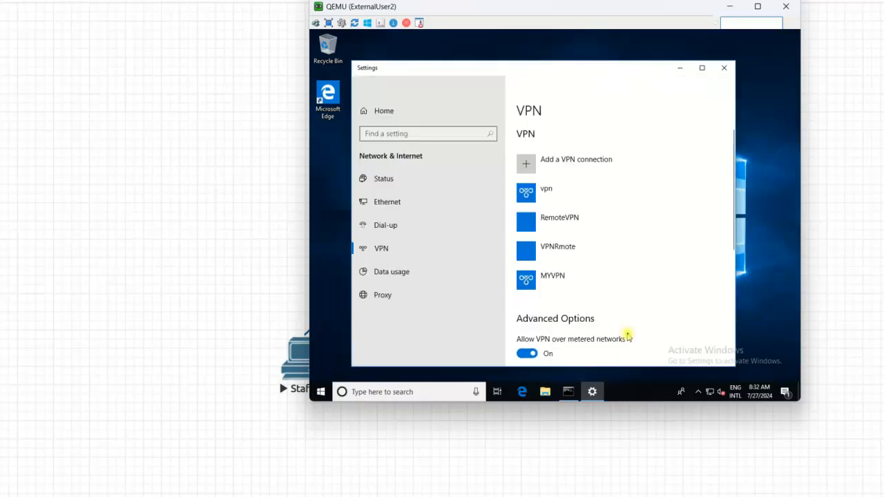
pyautogui.moveTo(564, 246)
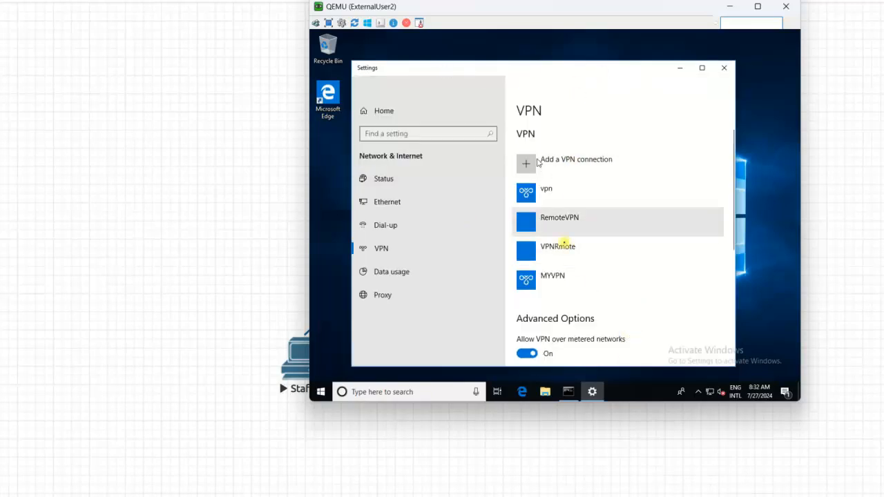
pyautogui.moveTo(569, 284)
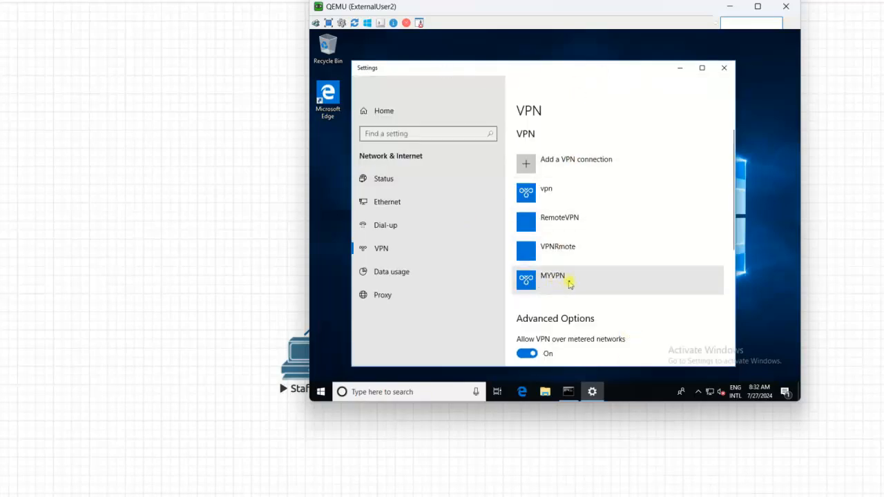
# Step: Reveal MYVPN's connection options, then close Settings back to the desktop
pyautogui.click(569, 279)
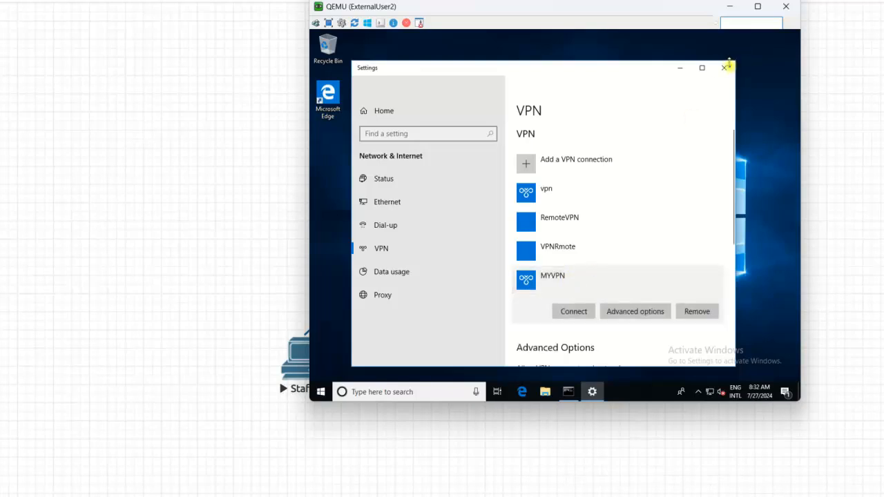
pyautogui.click(724, 67)
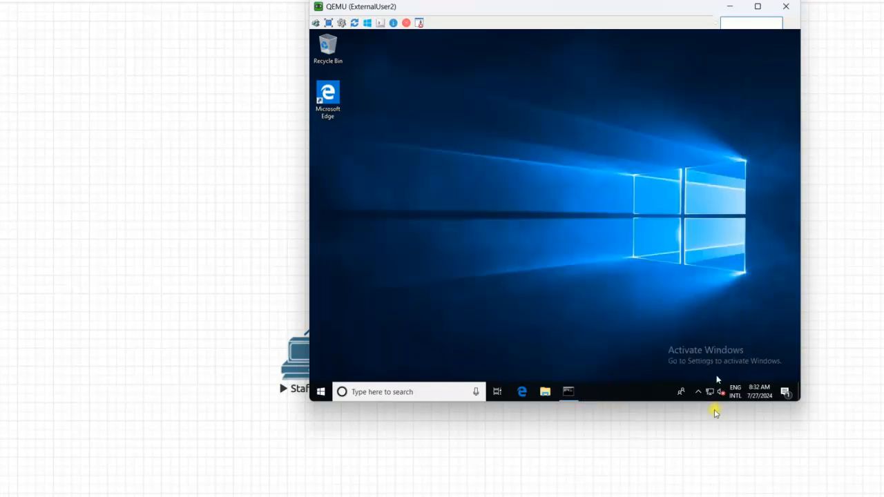
# Step: Connect to MYVPN from the network tray and begin entering the user name 'user'
pyautogui.click(710, 392)
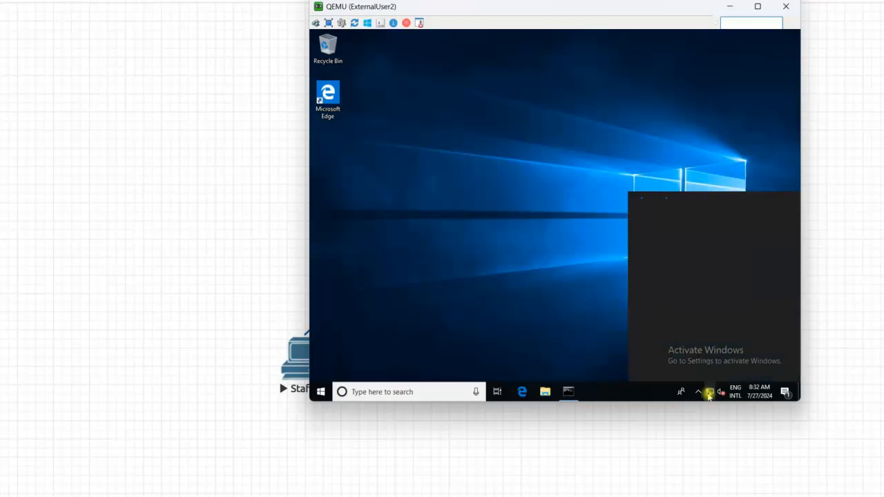
pyautogui.click(710, 392)
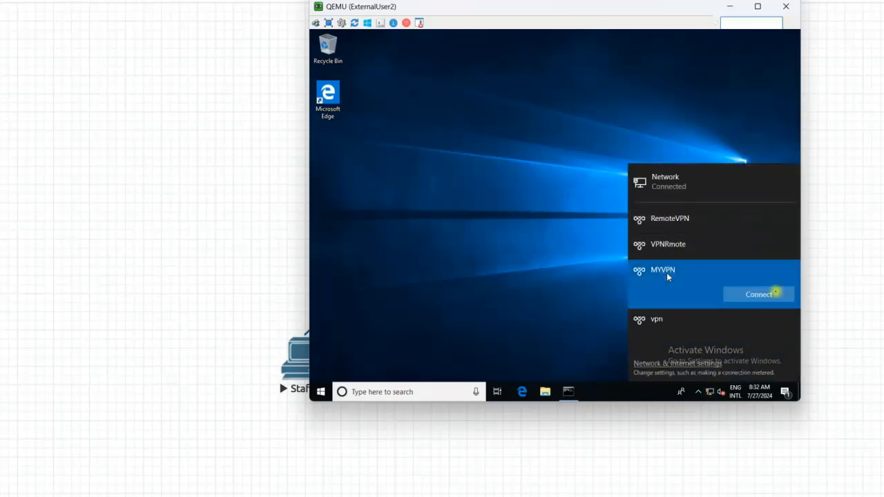
pyautogui.click(758, 294)
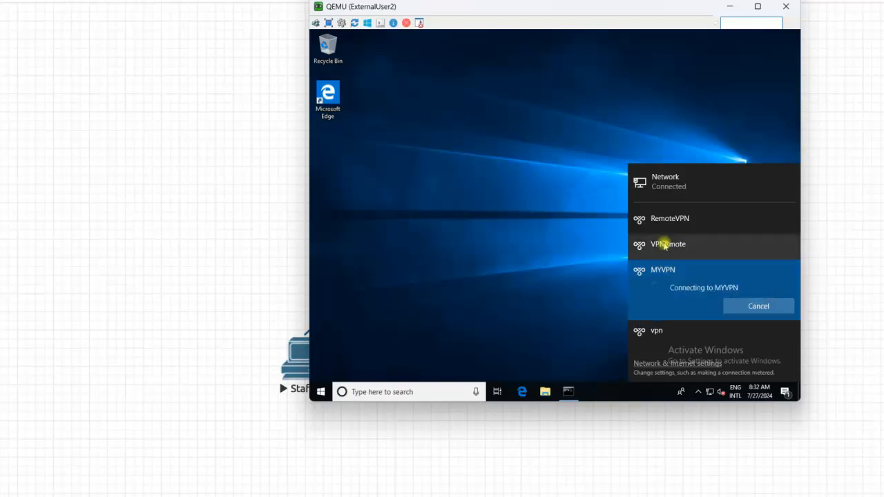
pyautogui.click(665, 244)
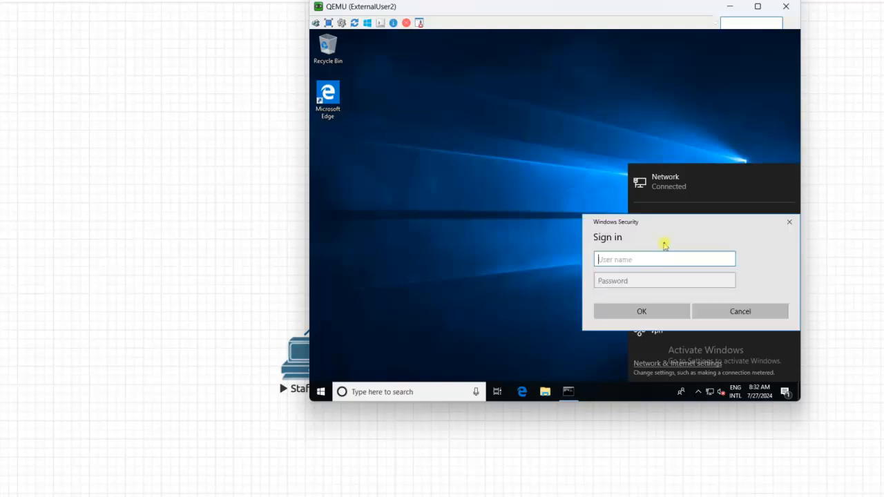
pyautogui.write('user')
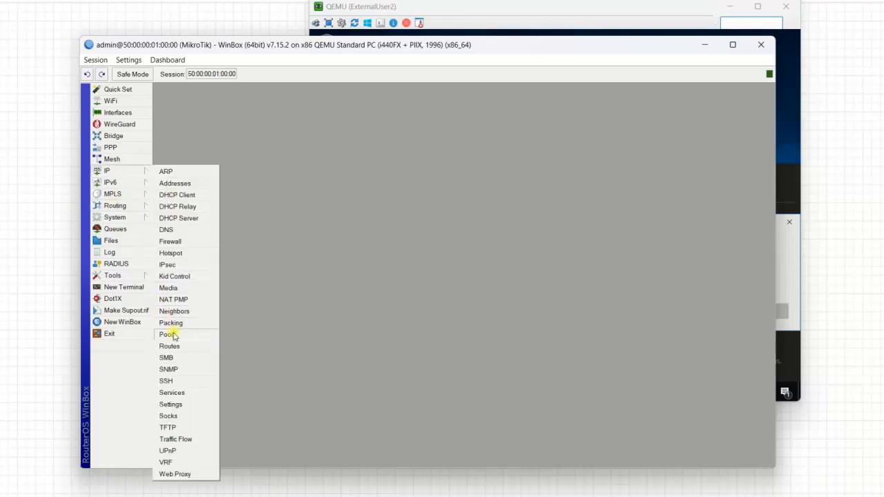
# Step: Review the PPP profiles and the L2TP secrets for user001 and user002
pyautogui.click(110, 146)
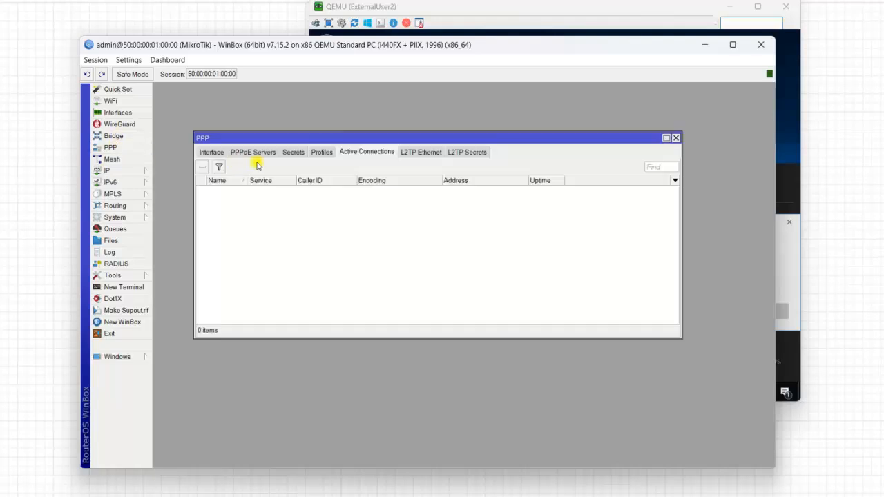
pyautogui.click(321, 151)
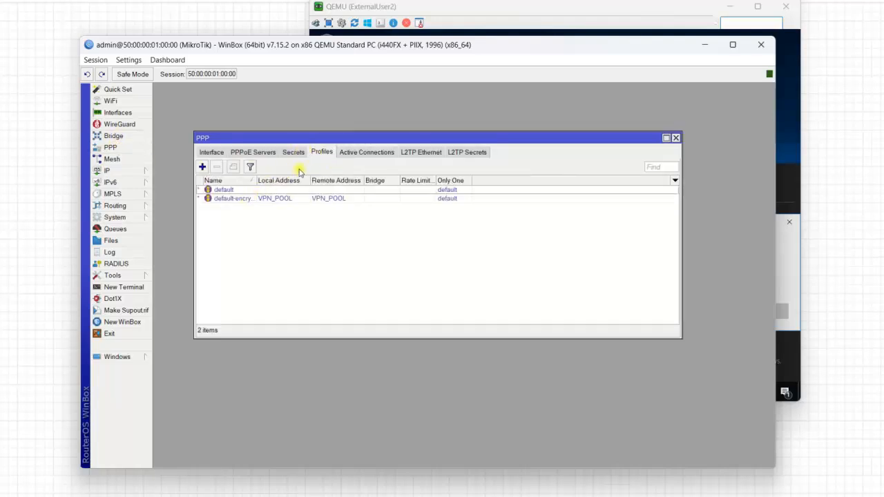
pyautogui.click(292, 152)
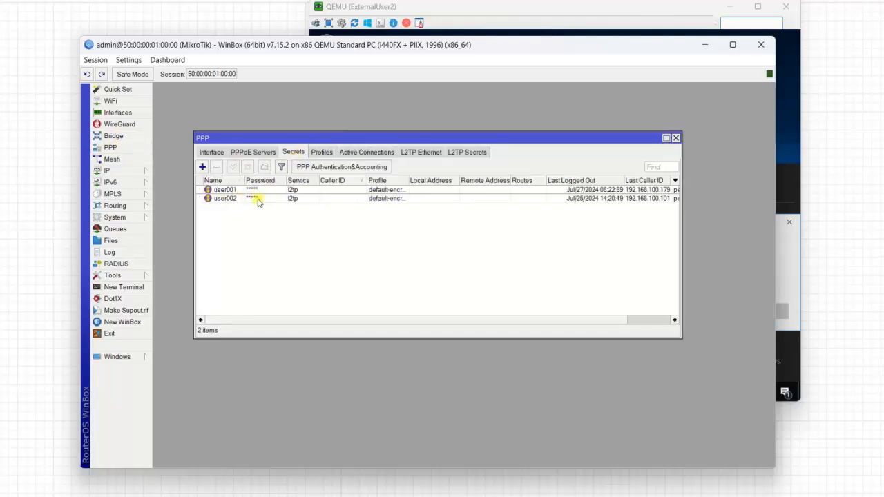
pyautogui.moveTo(724, 86)
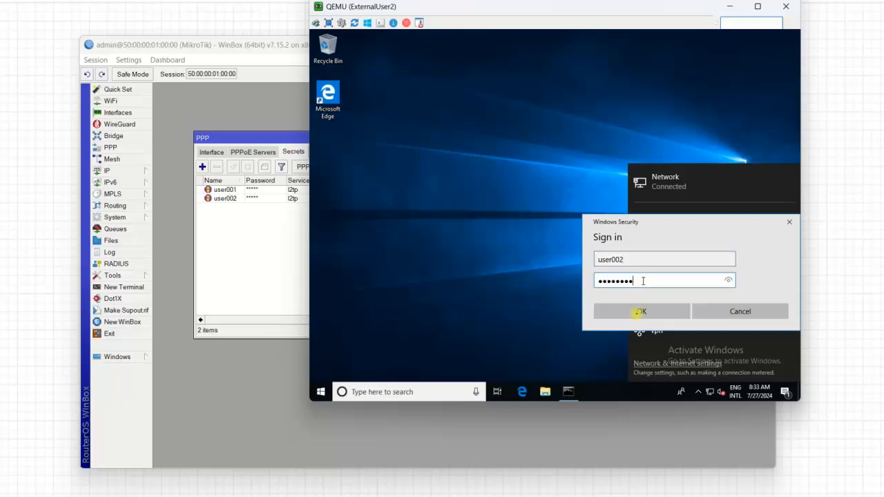
# Step: Submit user002's VPN credentials and bring the Command Prompt forward
pyautogui.click(640, 311)
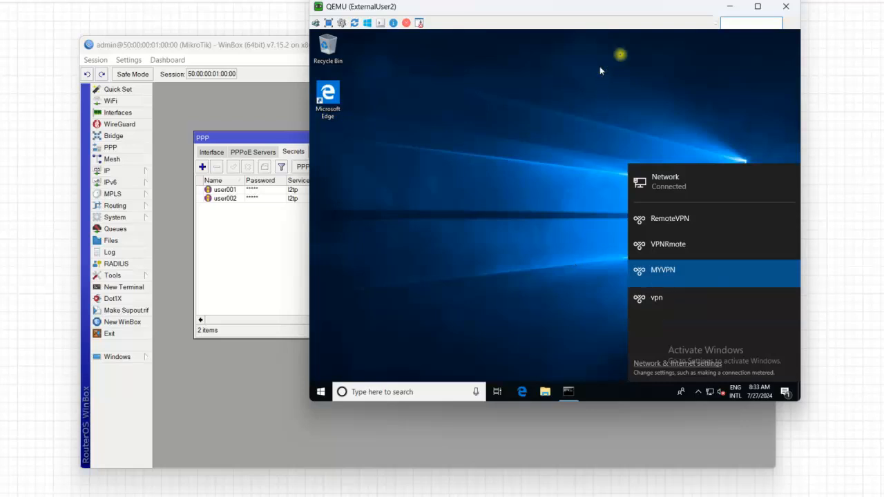
pyautogui.click(663, 270)
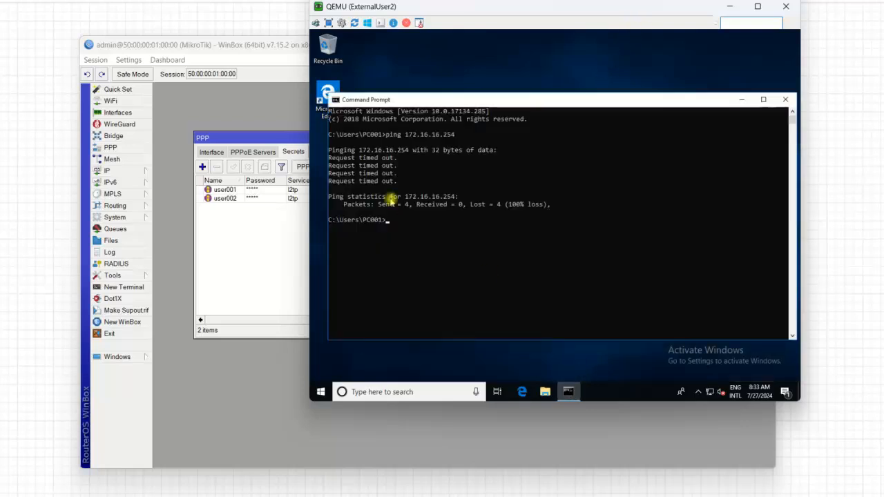
# Step: Run 'ping 172.16.16.254 -t' and watch replies arrive over the VPN
pyautogui.write('ping 172.16.16.254')
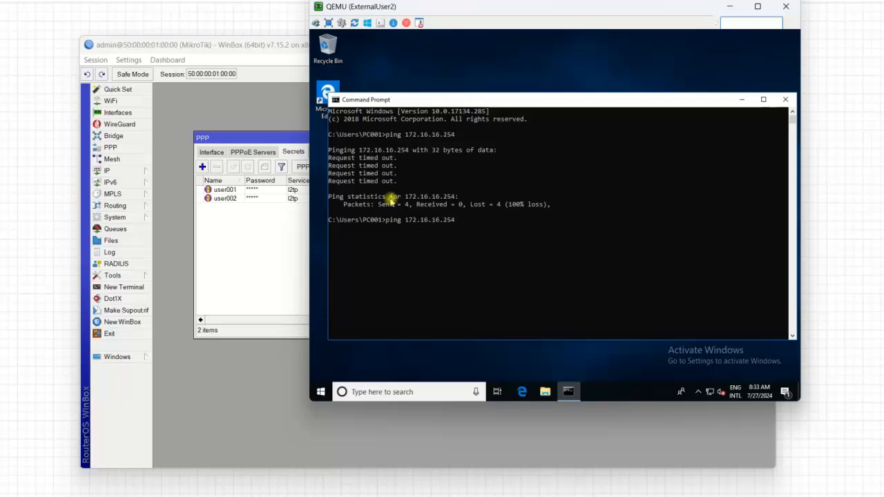
pyautogui.write('-t')
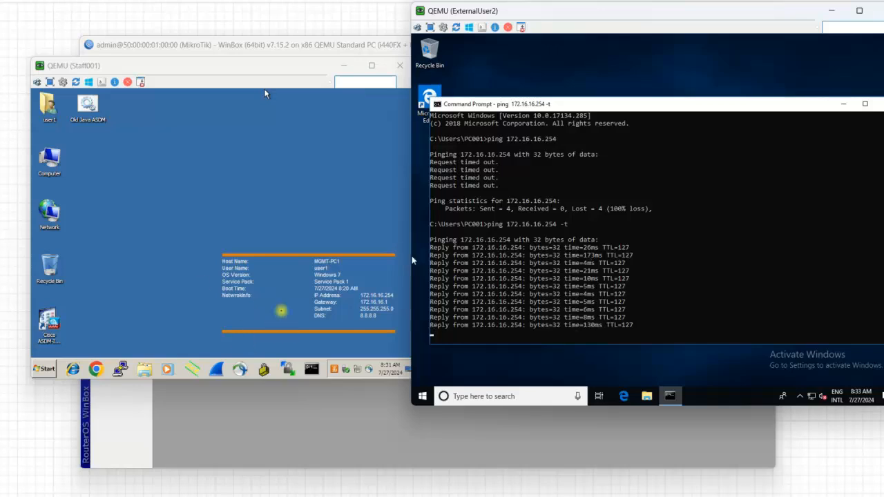
pyautogui.click(312, 369)
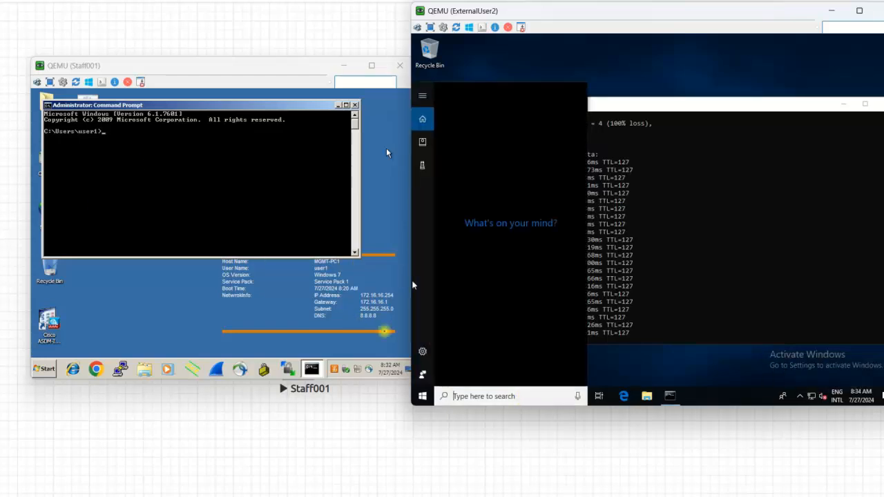
pyautogui.write('c')
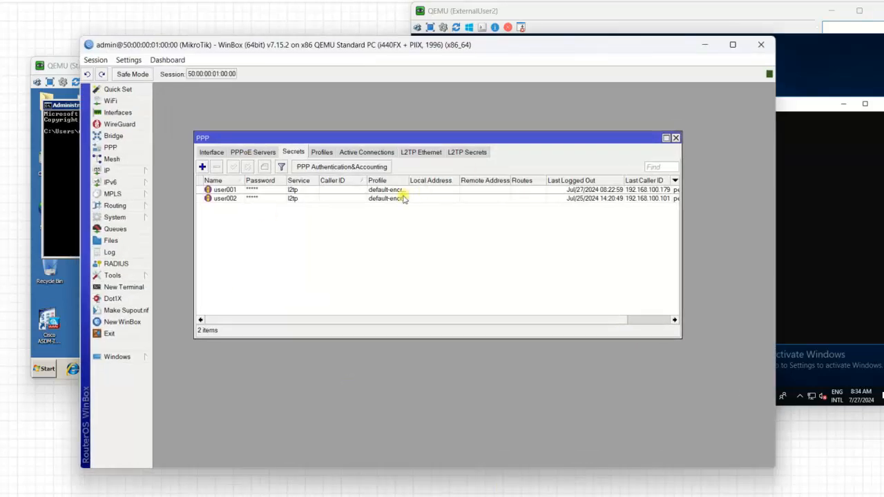
# Step: Show Active Connections and select user002's L2TP session at 192.168.90.107
pyautogui.click(367, 152)
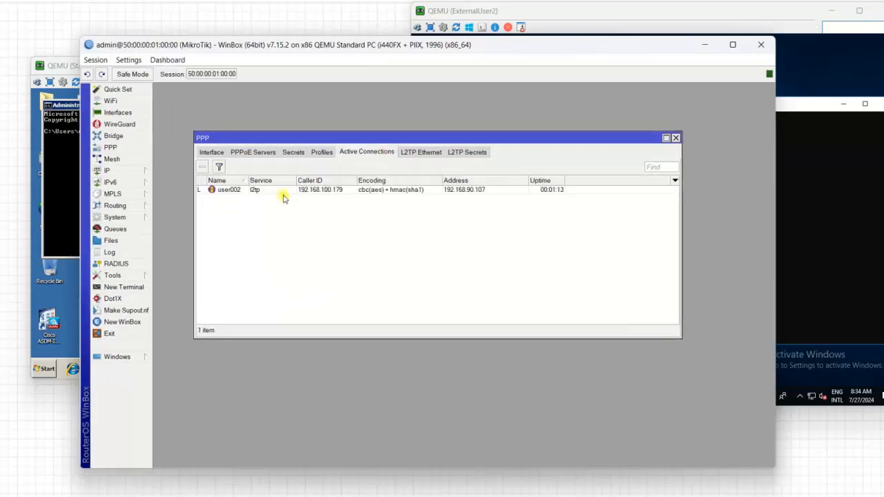
pyautogui.click(228, 191)
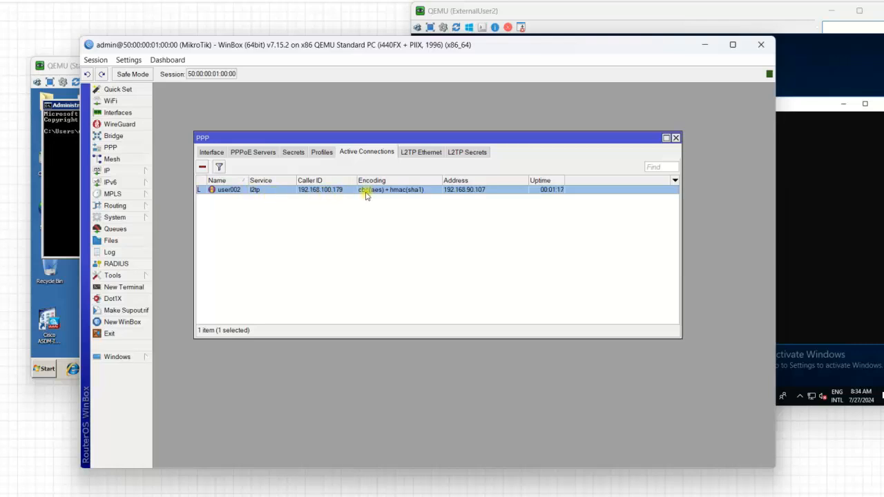
pyautogui.moveTo(494, 195)
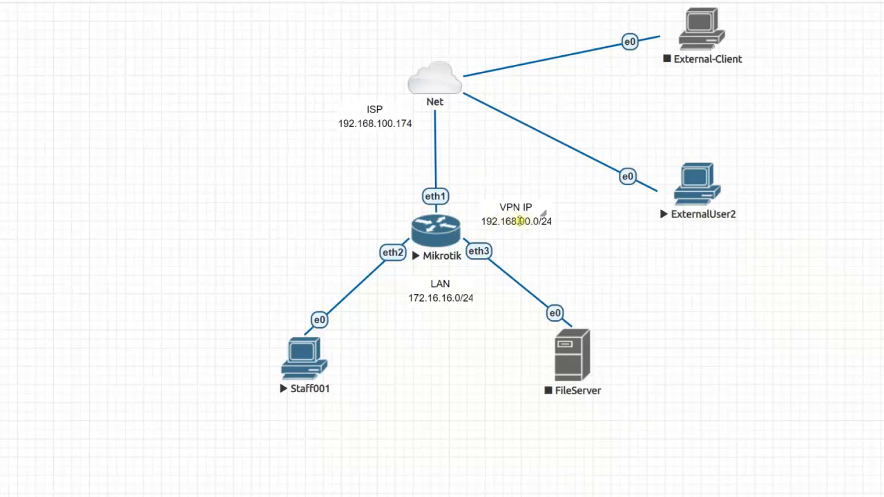
# Step: Return to the EVE-NG consoles and bring the ExternalUser2 VM forward, ping still replying
pyautogui.doubleClick(298, 356)
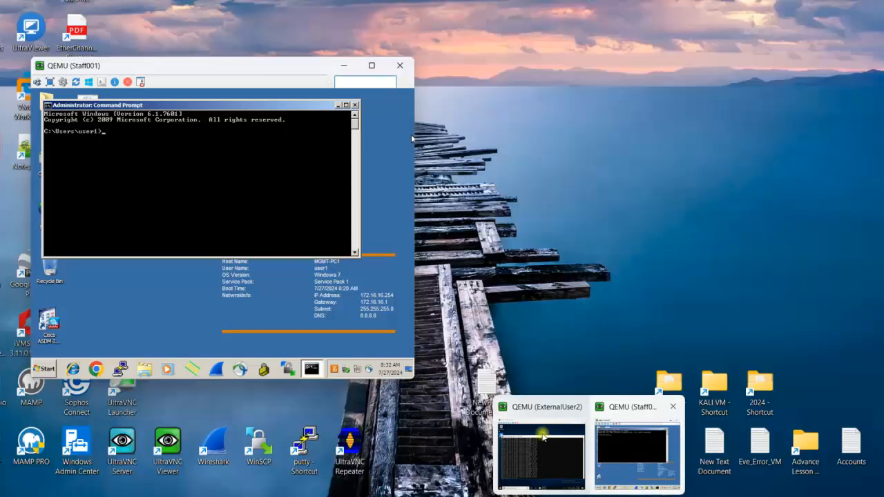
pyautogui.click(544, 442)
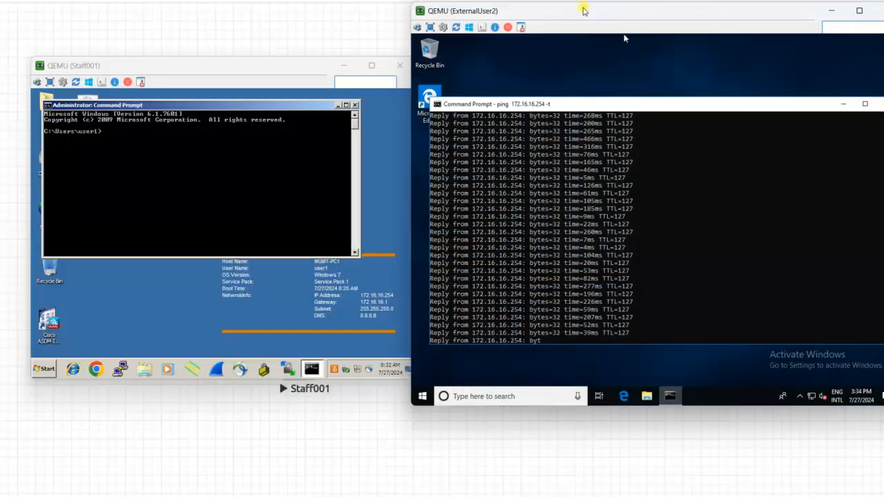